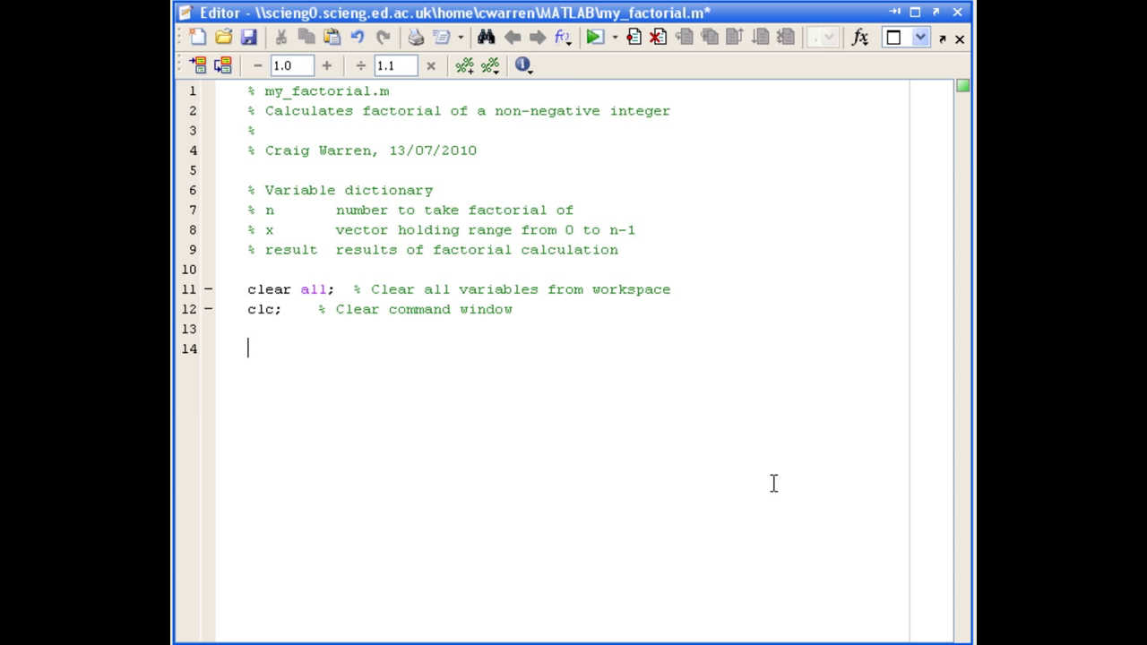
# Add the comment '% Get number to take factorial of from user'.
pyautogui.write('% Get numb')
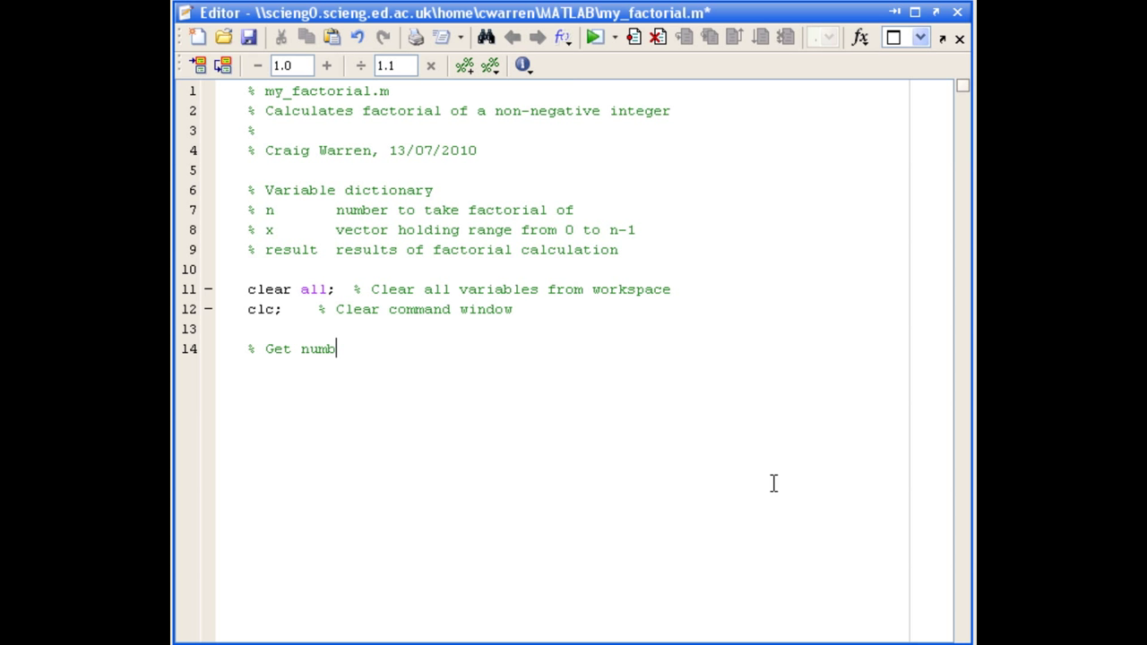
pyautogui.write('er to take')
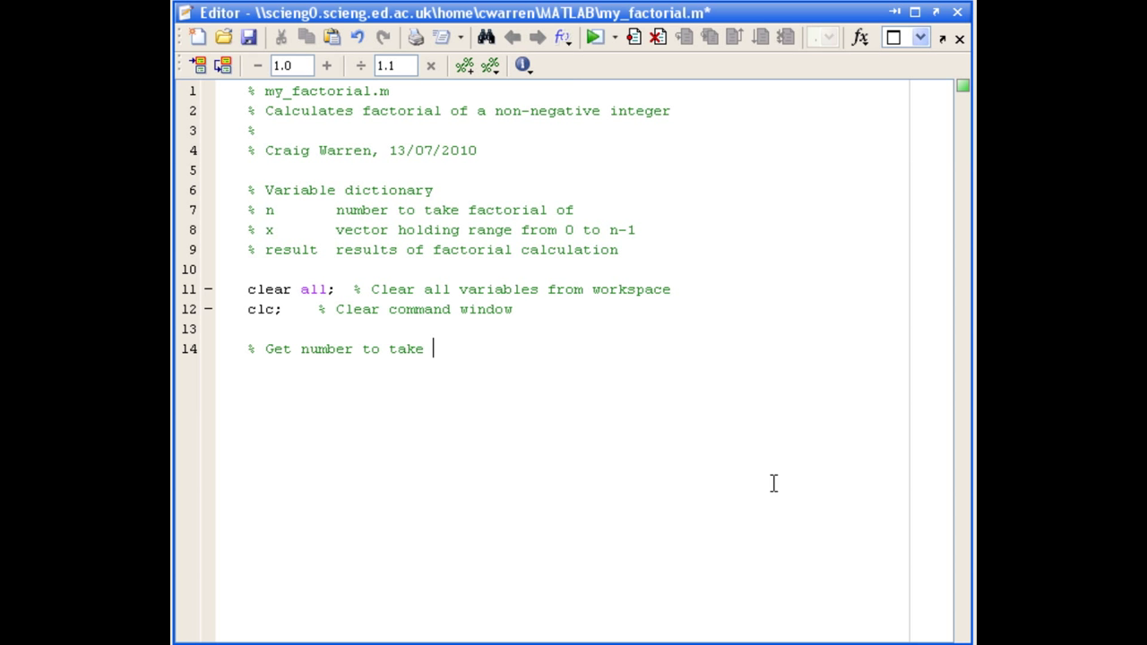
pyautogui.write('factorial of from user')
pyautogui.write('n')
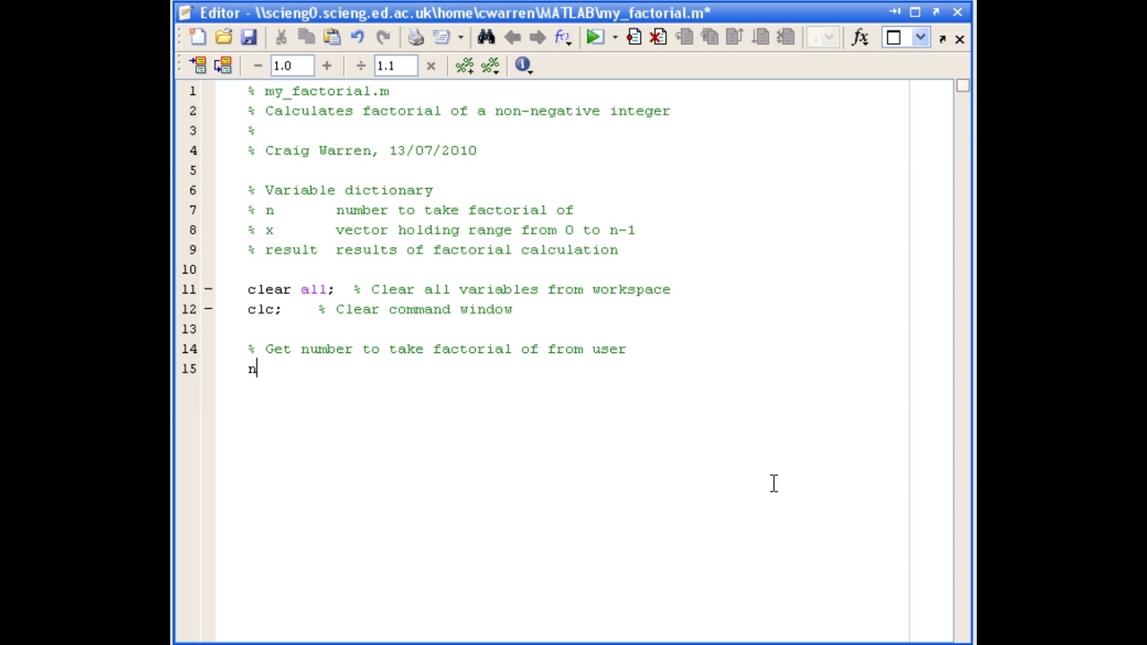
# Add n = input('Please input a non-negative integer: '); to read the user's number.
pyautogui.write('= inu')
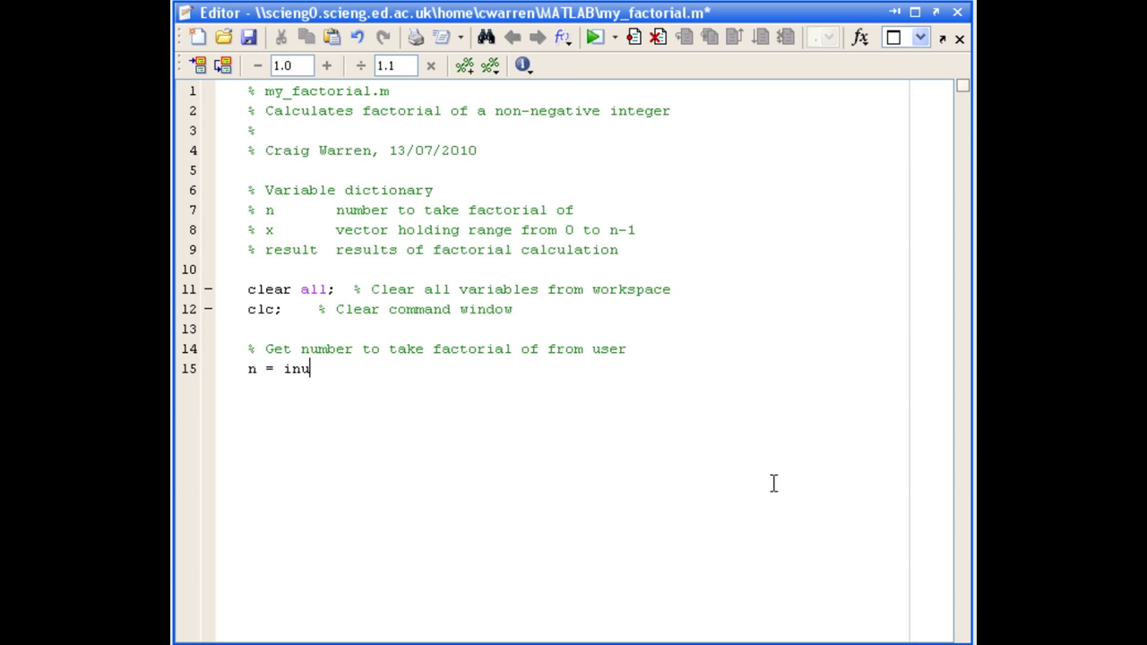
pyautogui.write("put('")
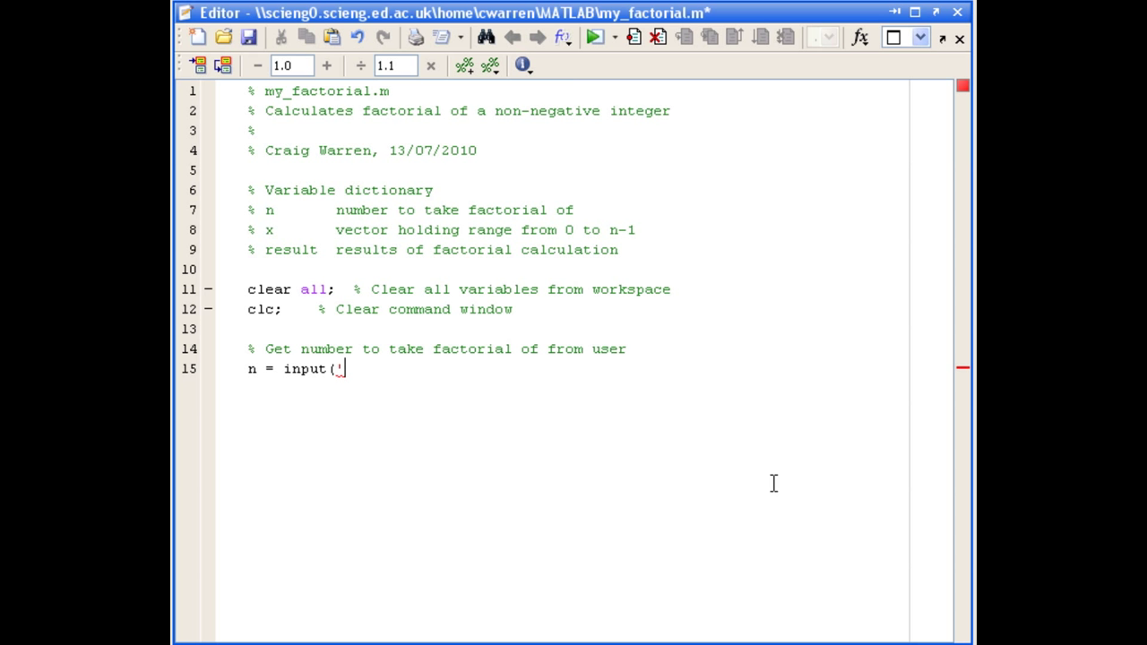
pyautogui.write('Ple')
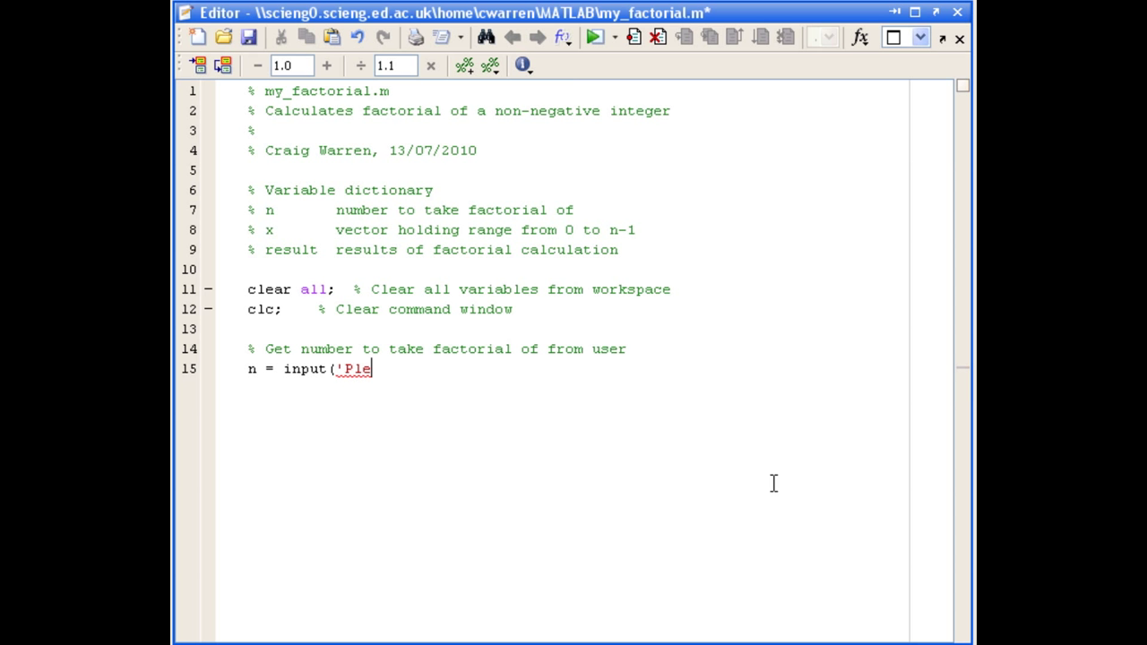
pyautogui.write('ase input a non-negative integer')
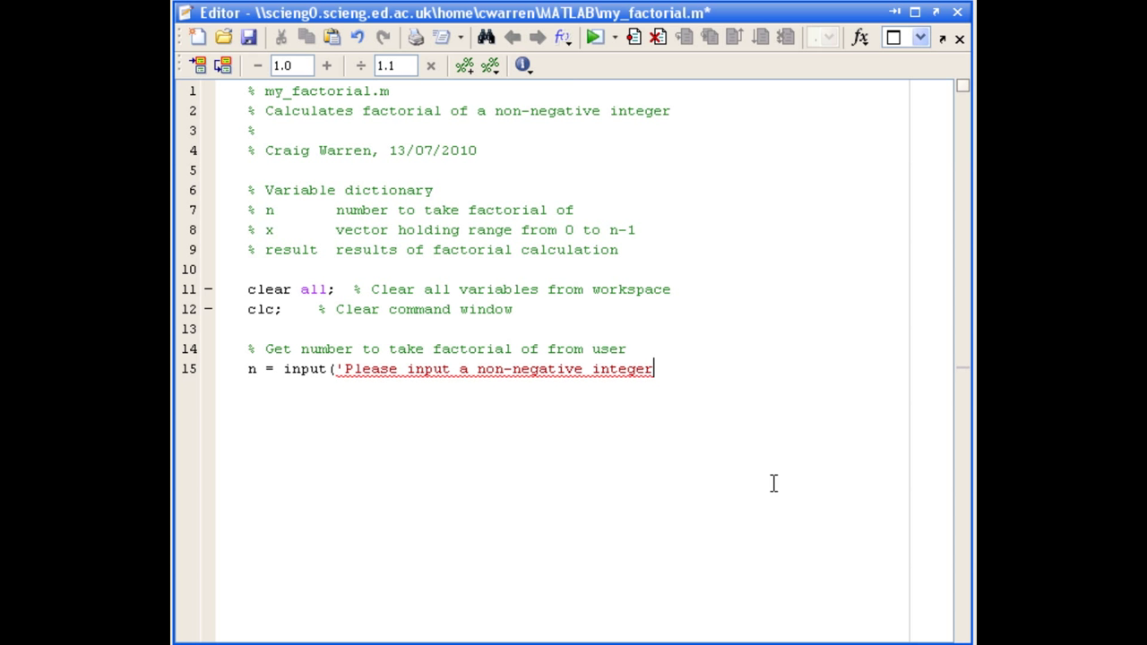
pyautogui.write(": ');")
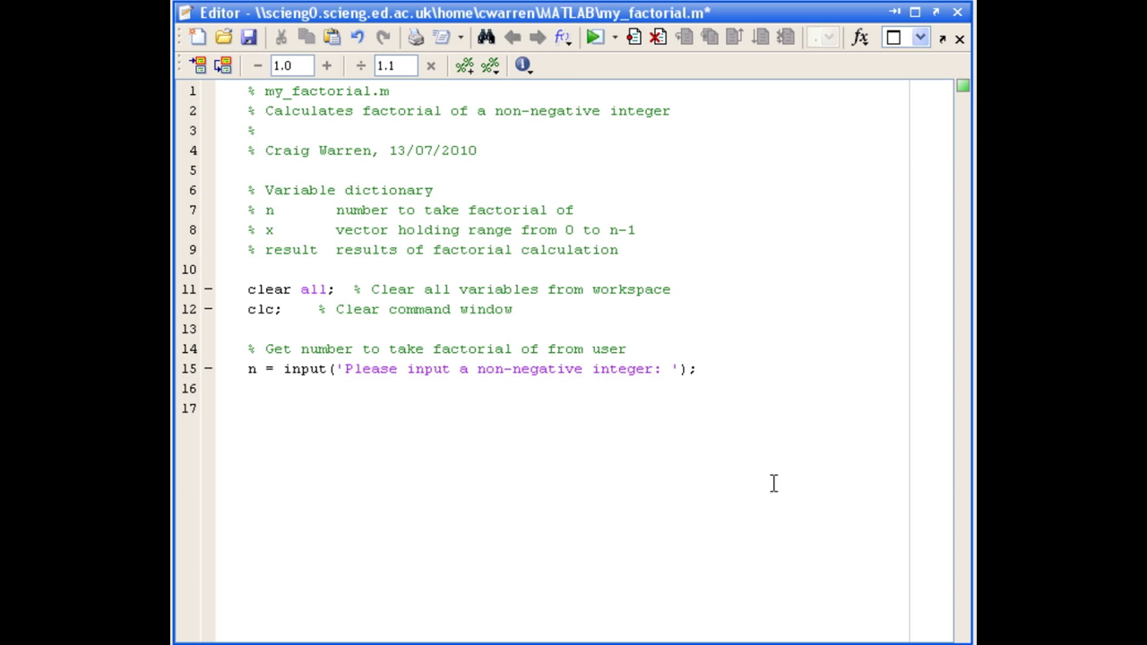
# Start the loop header 'for x = 0:n-1'.
pyautogui.write('for x')
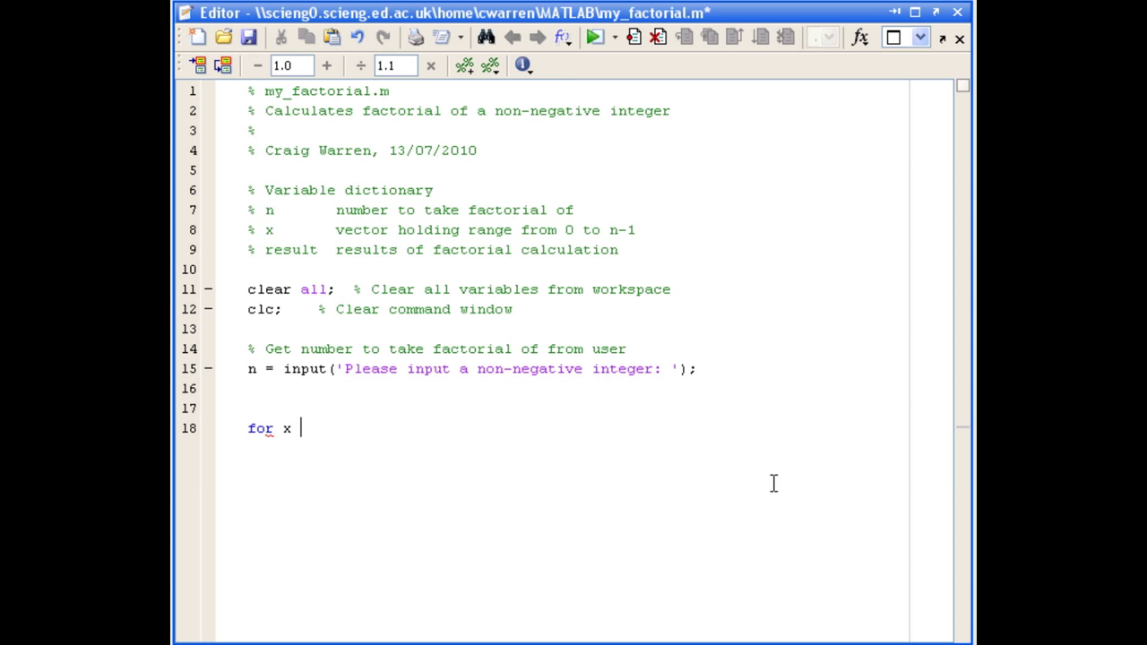
pyautogui.write('=')
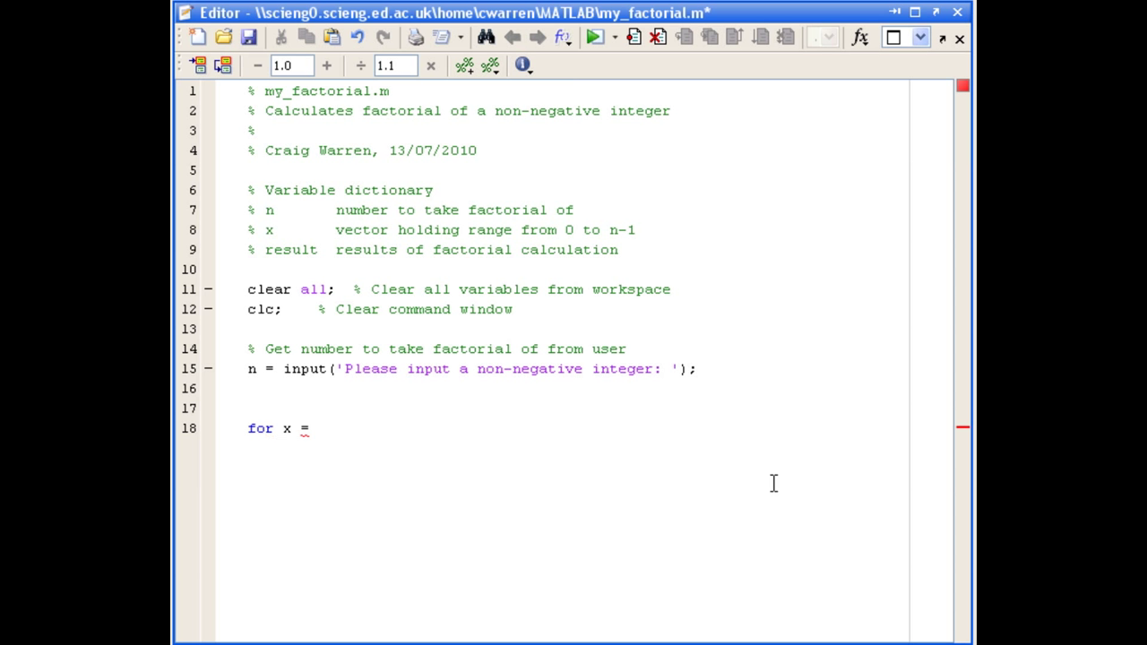
pyautogui.write('0')
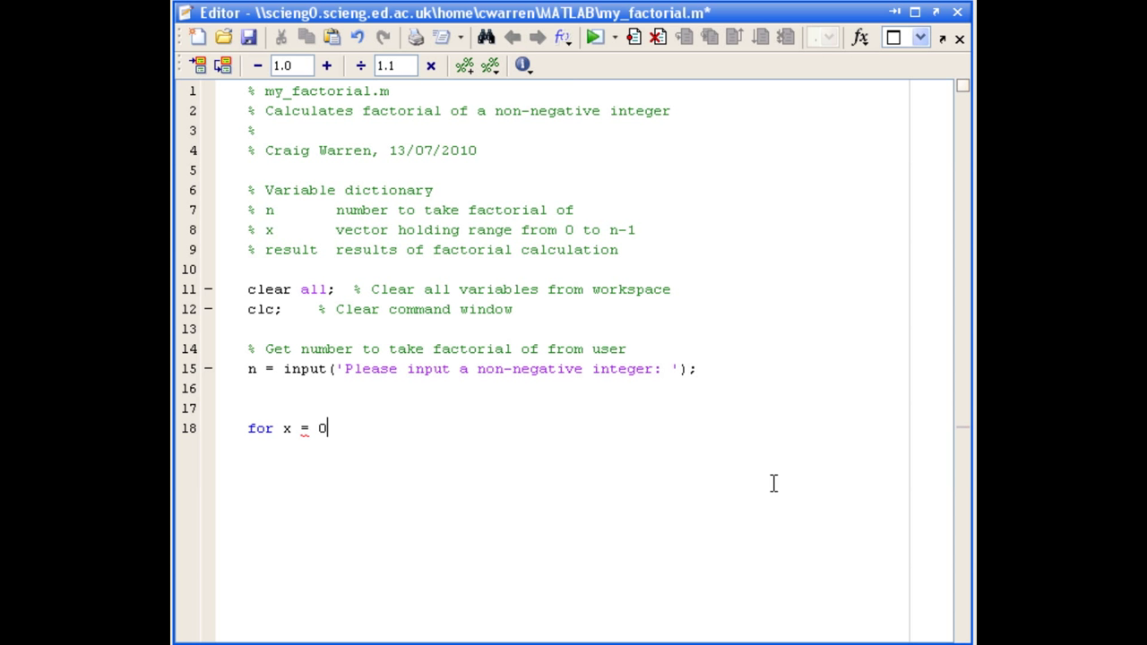
pyautogui.write(':')
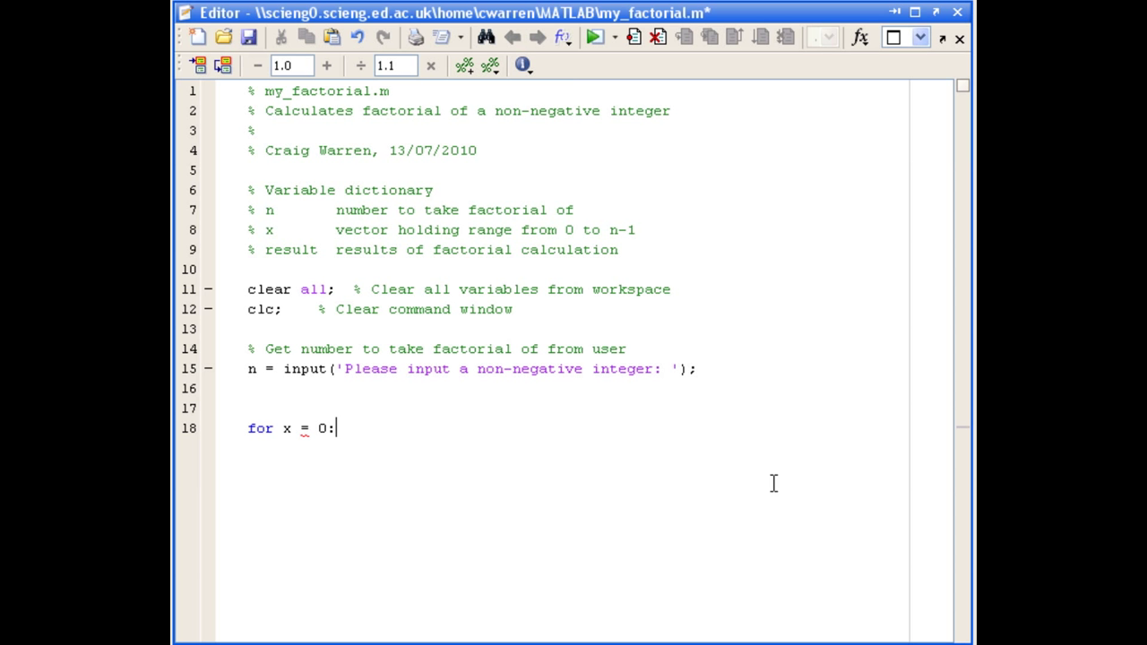
pyautogui.write('n-1')
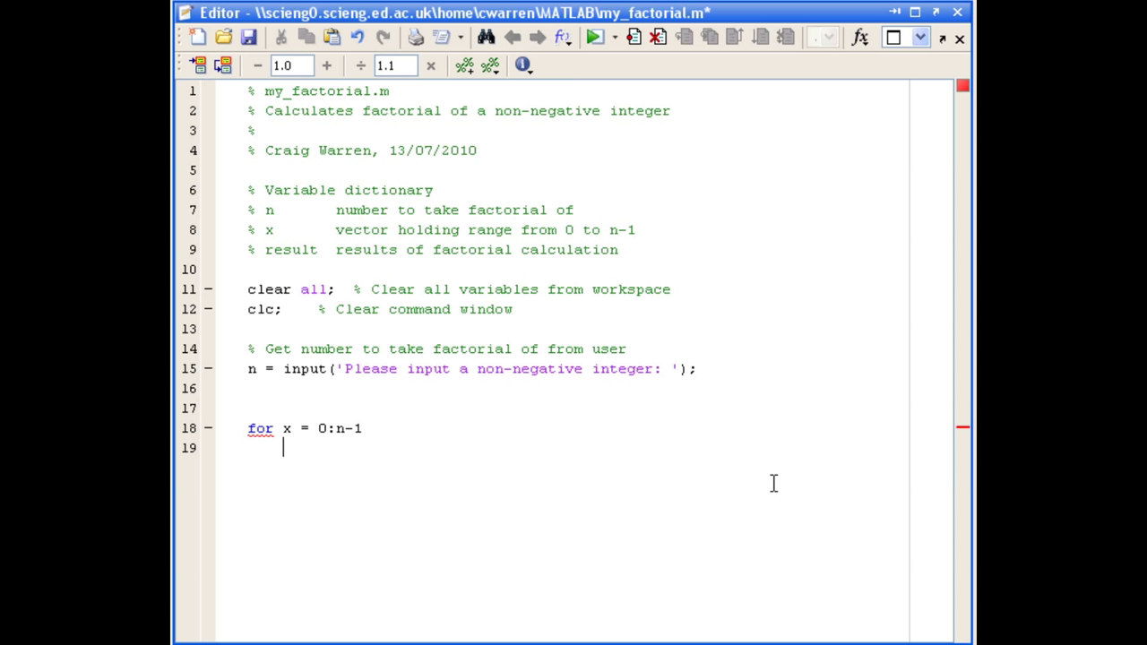
# Multiply result by (n-x) inside the loop and close it with 'end'.
pyautogui.write('result = re')
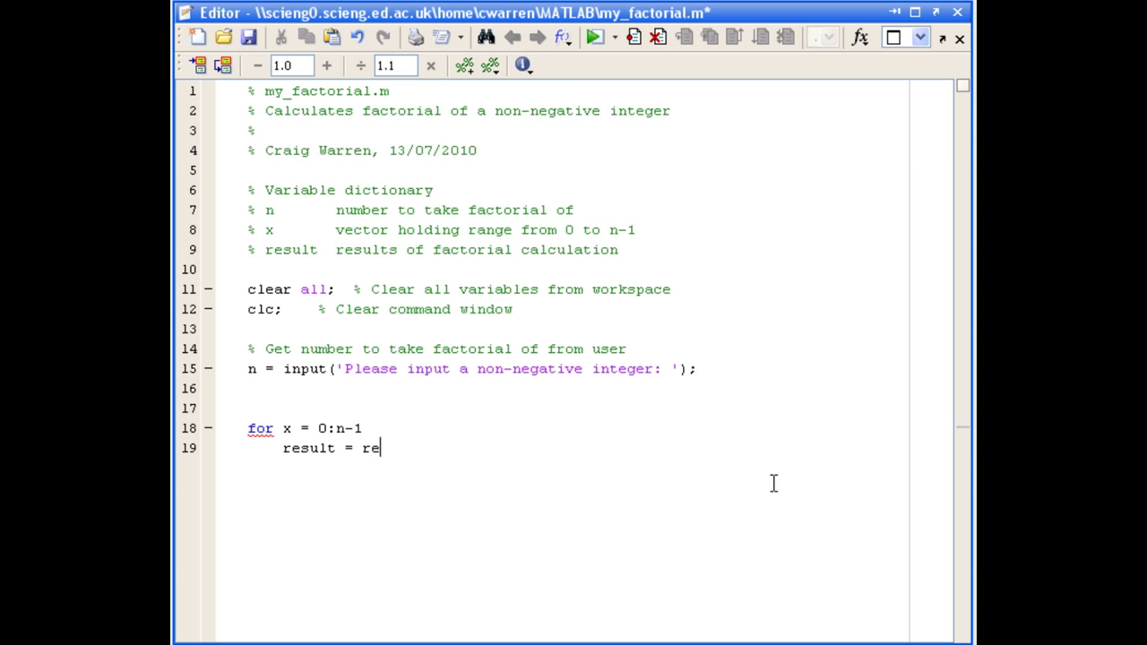
pyautogui.write('sult *')
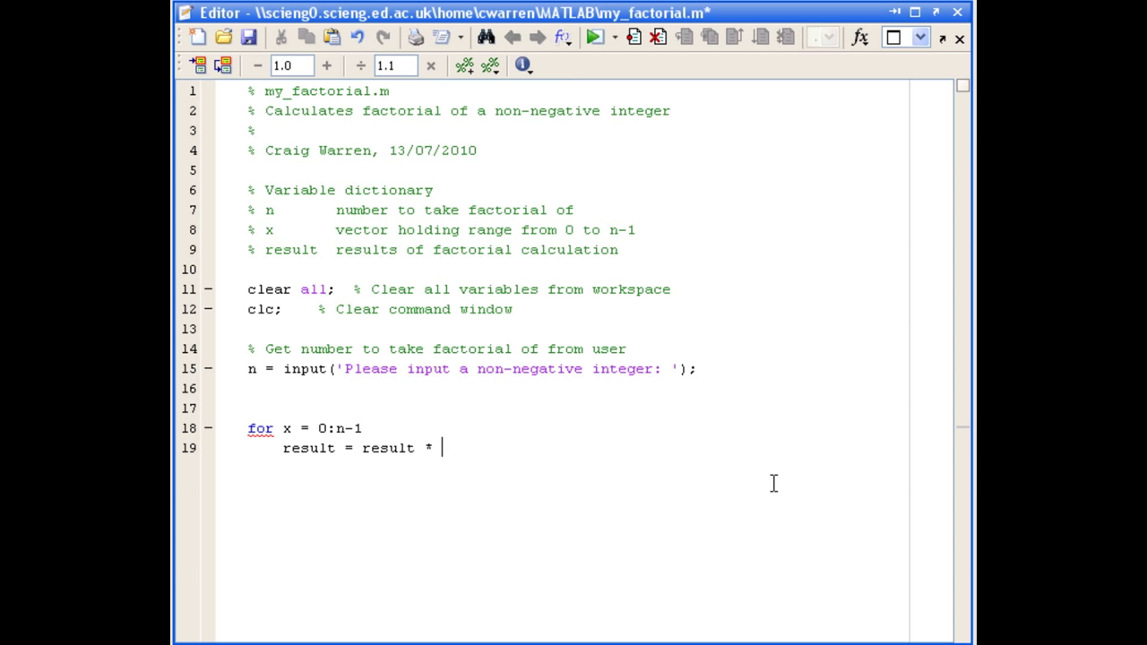
pyautogui.write('(n')
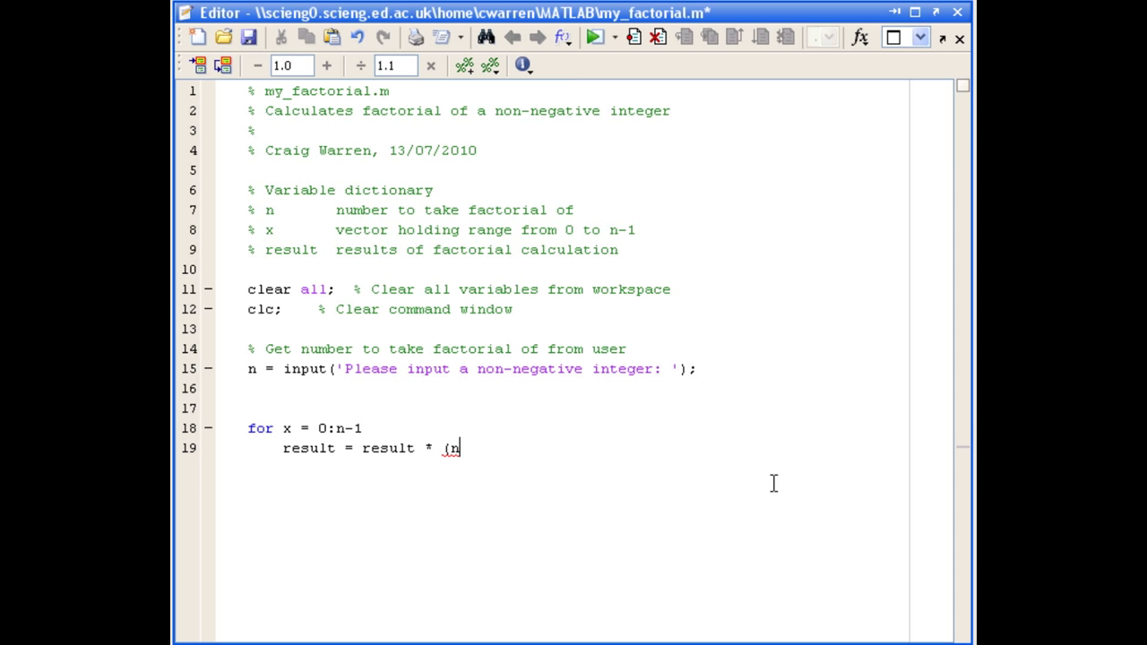
pyautogui.write('-')
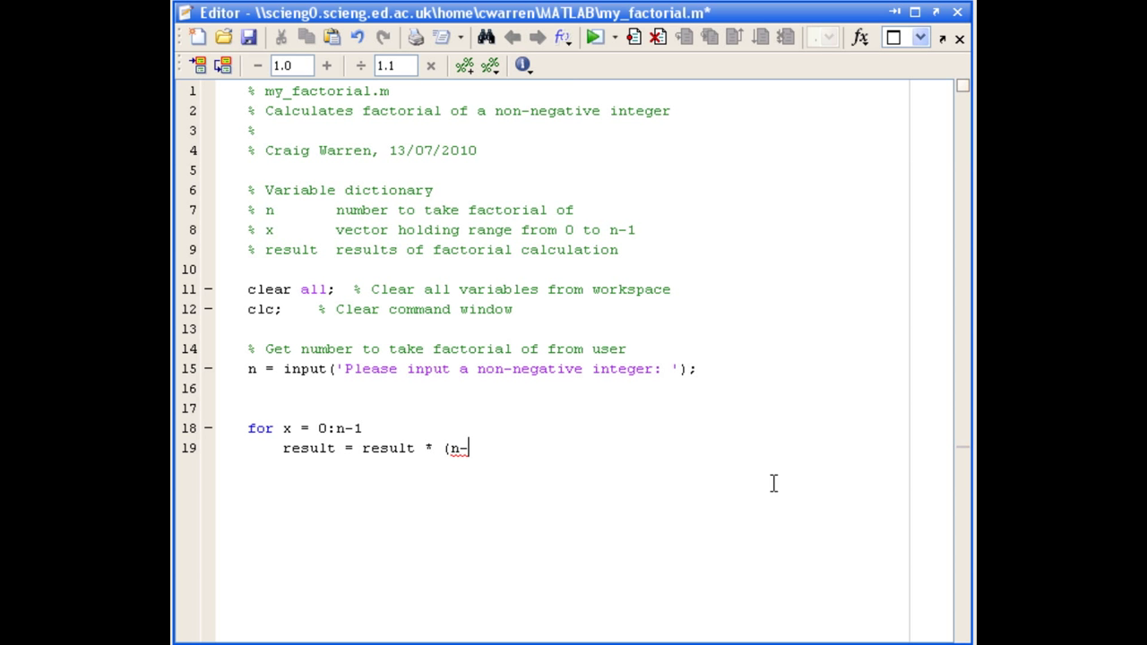
pyautogui.write('x);')
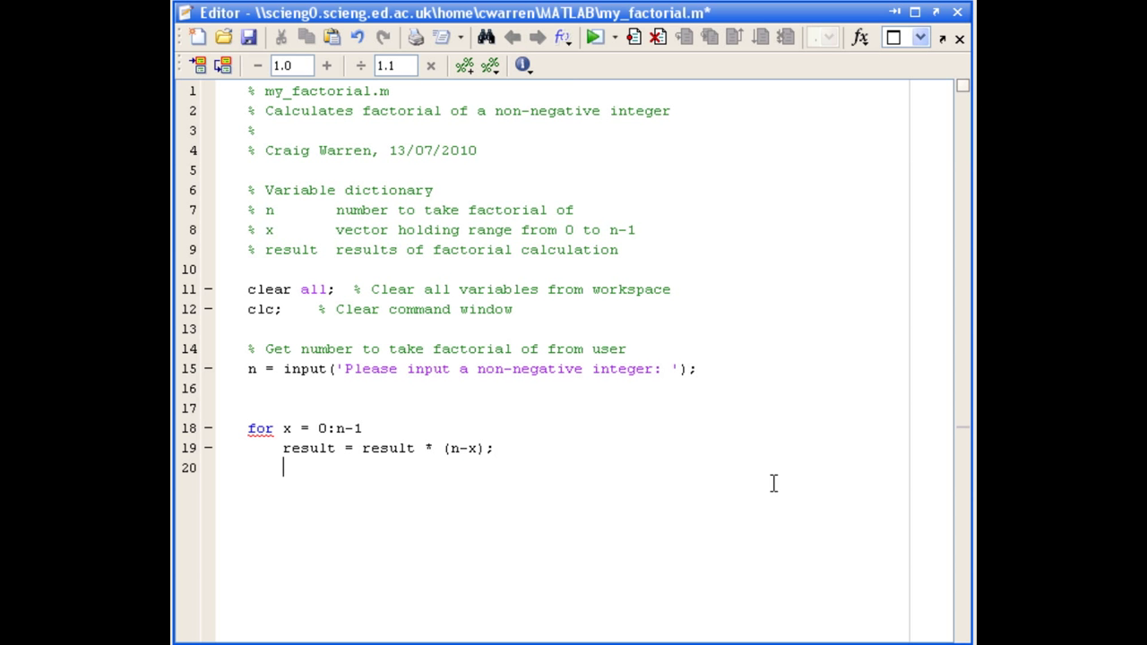
pyautogui.write('end')
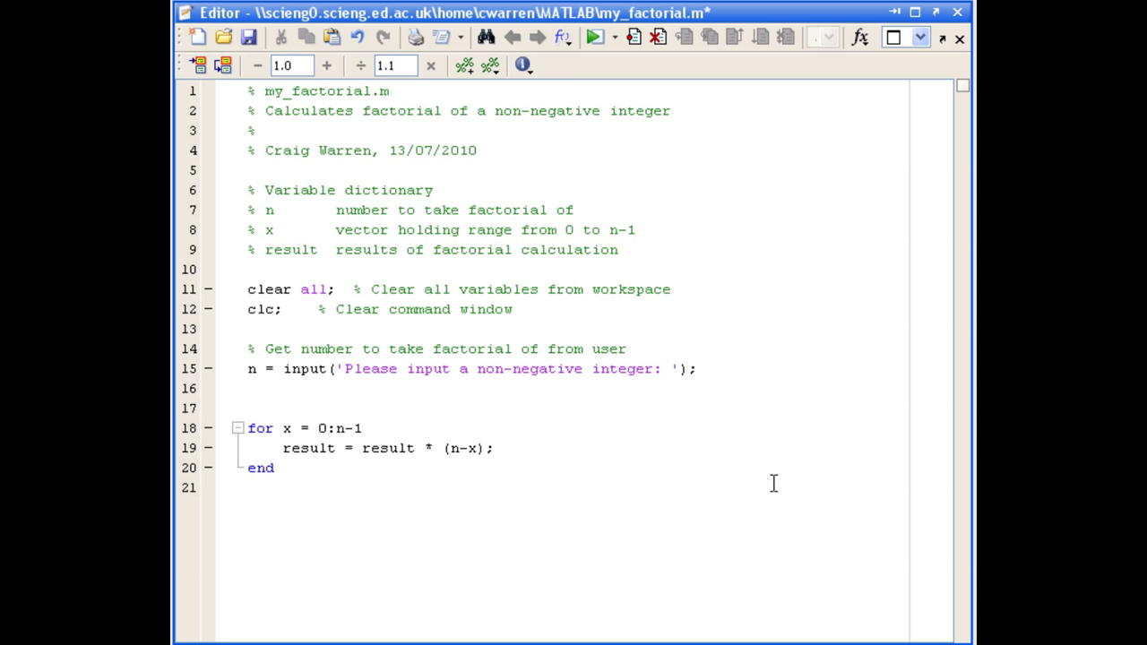
# Add disp(['Factorial ',num2str(n),' equals ',num2str(result)]) after the loop.
pyautogui.write('disp(')
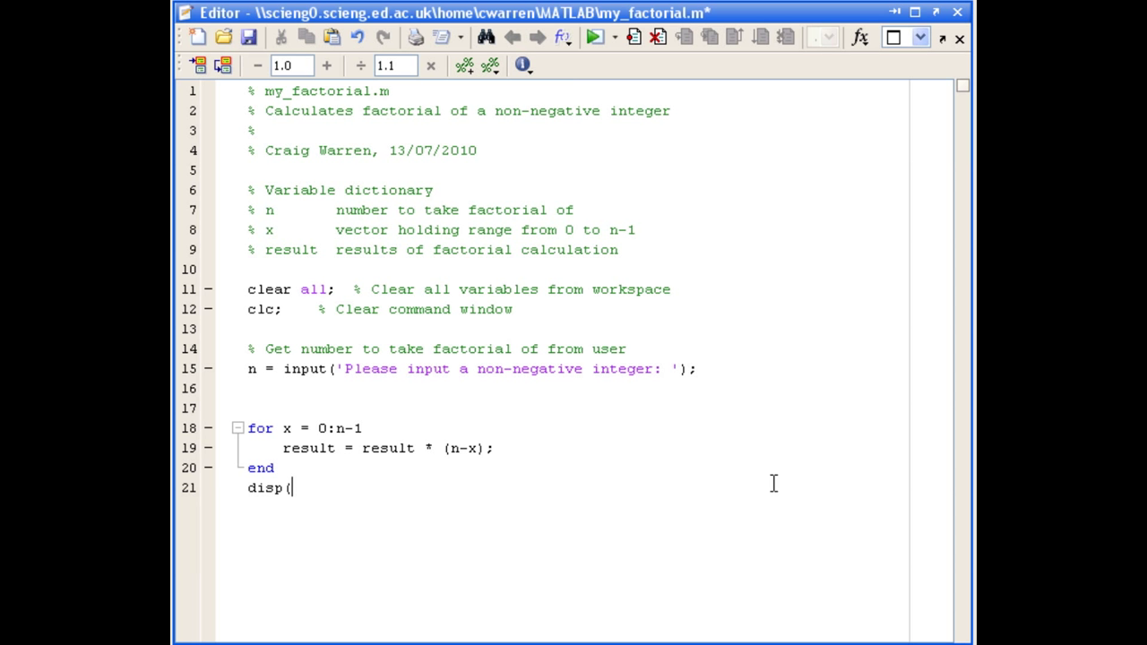
pyautogui.write("'")
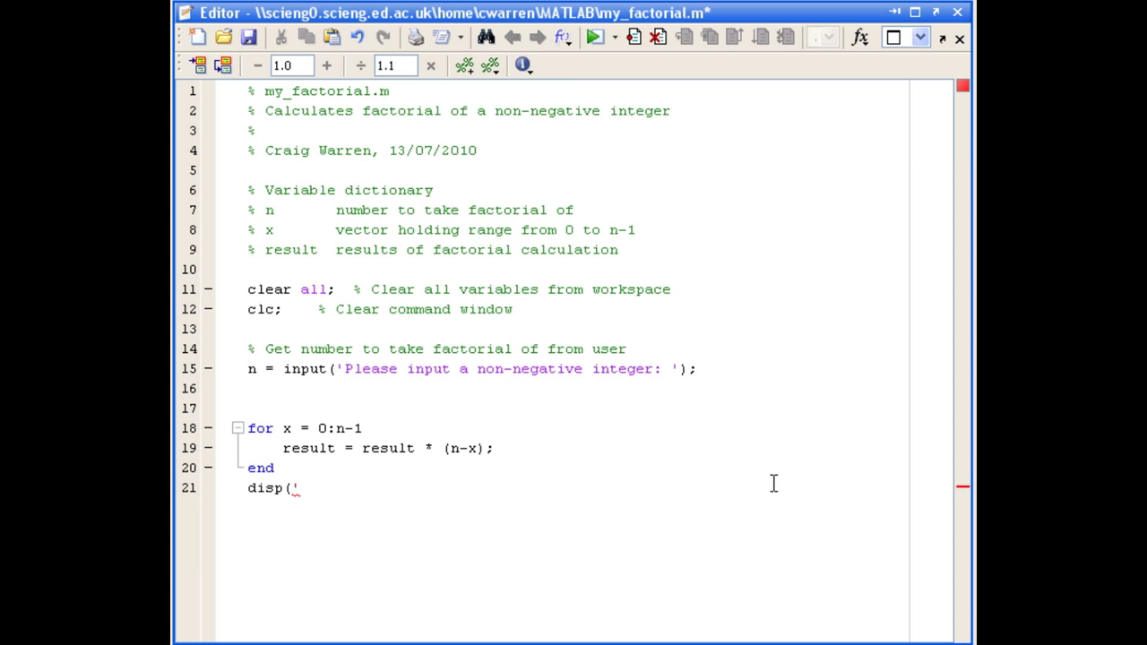
pyautogui.write('Factorial')
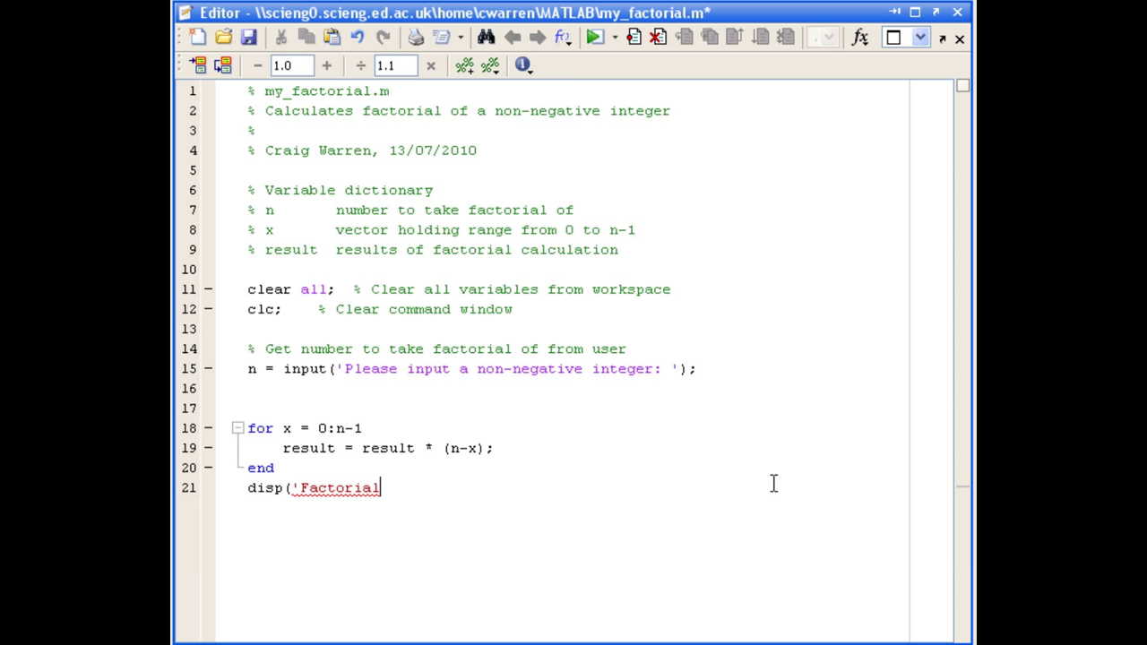
pyautogui.write("',num2str(n),' equal")
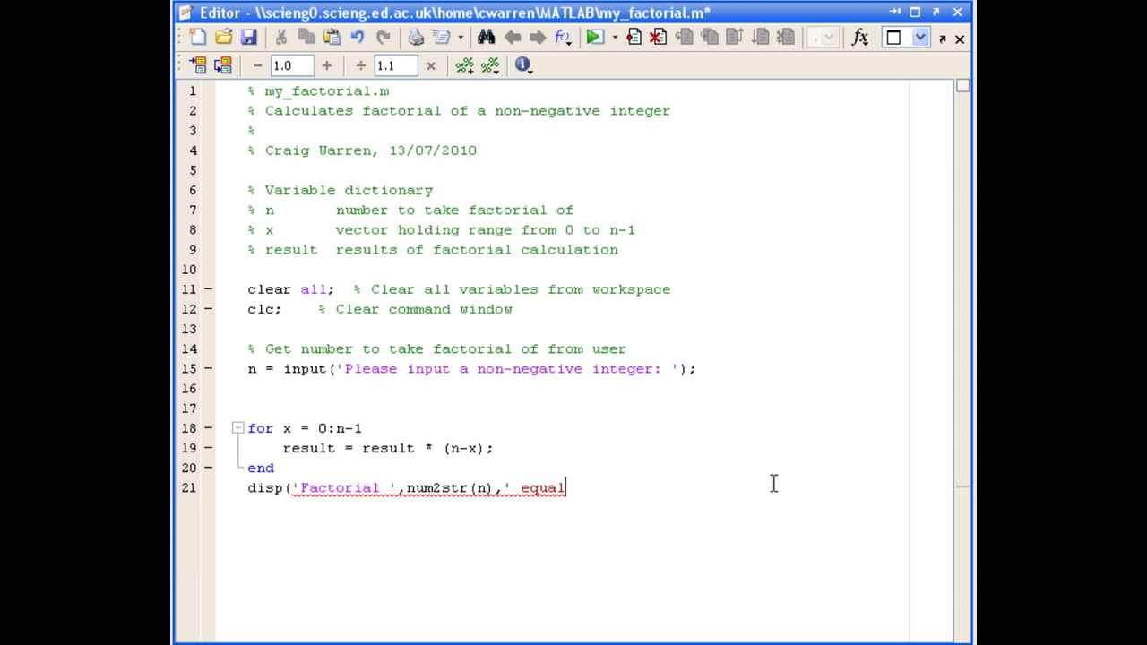
pyautogui.write("s ',num2str(result)")
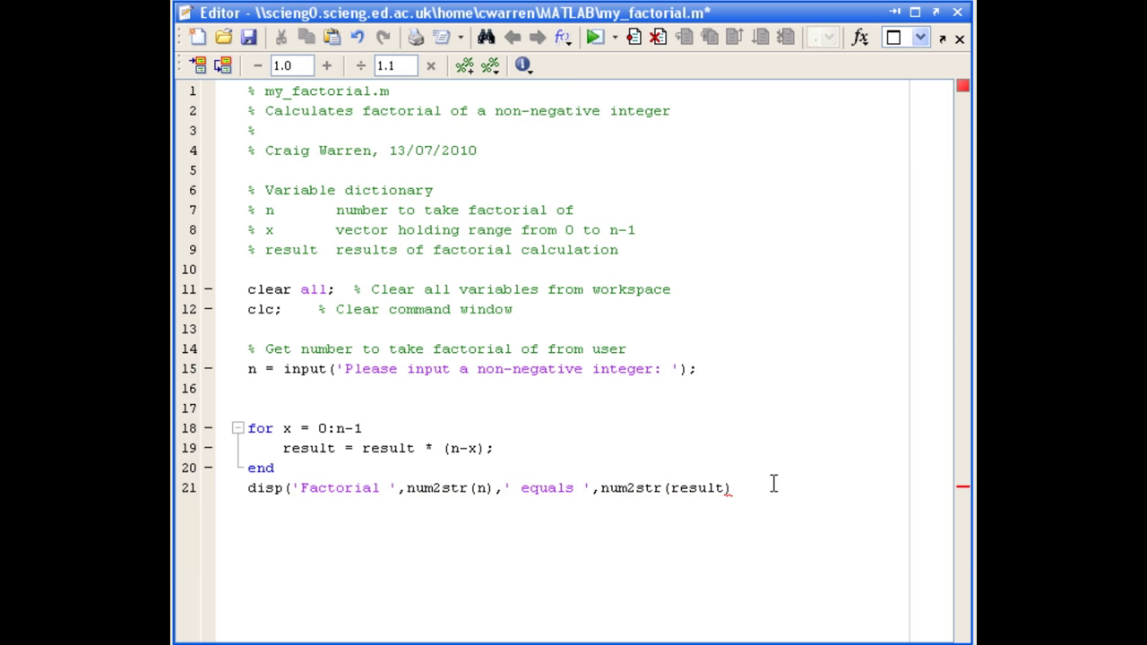
pyautogui.write(']')
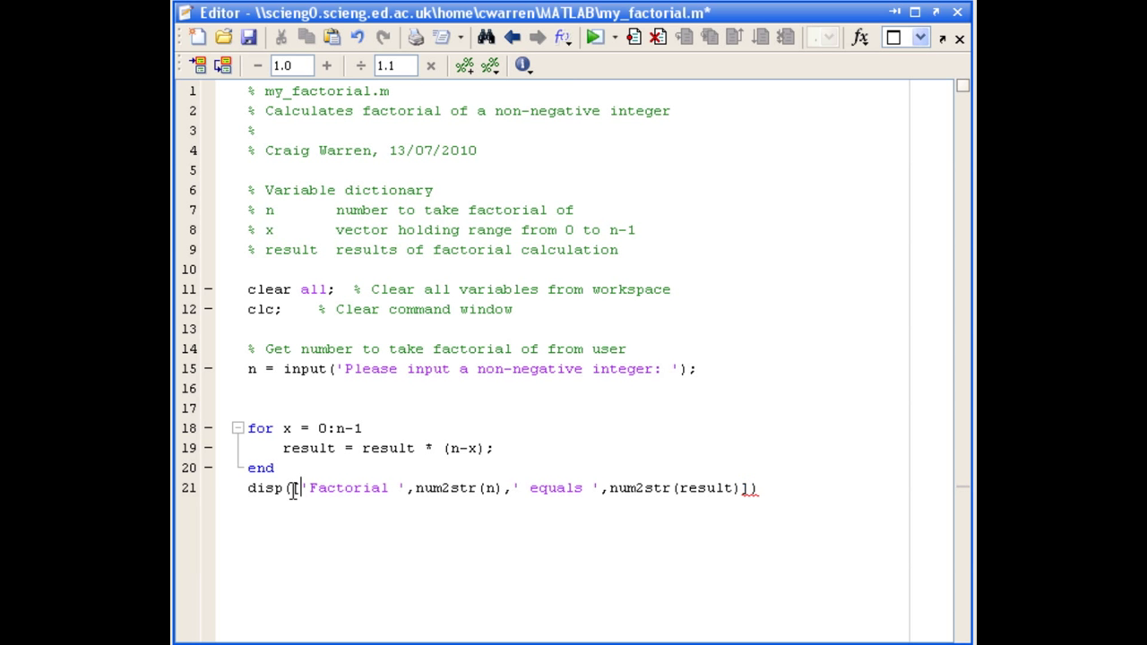
# Initialise 'result = 1;' above the for loop.
pyautogui.write('result = 1;')
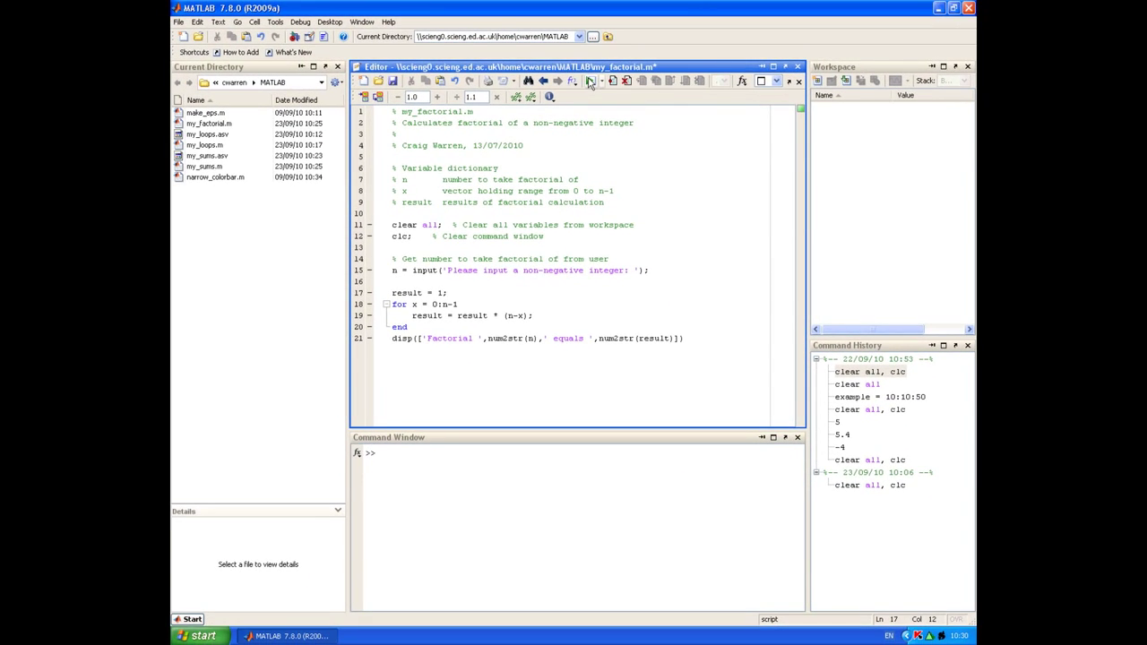
# Run my_factorial and enter 5 at the non-negative integer prompt.
pyautogui.click(587, 82)
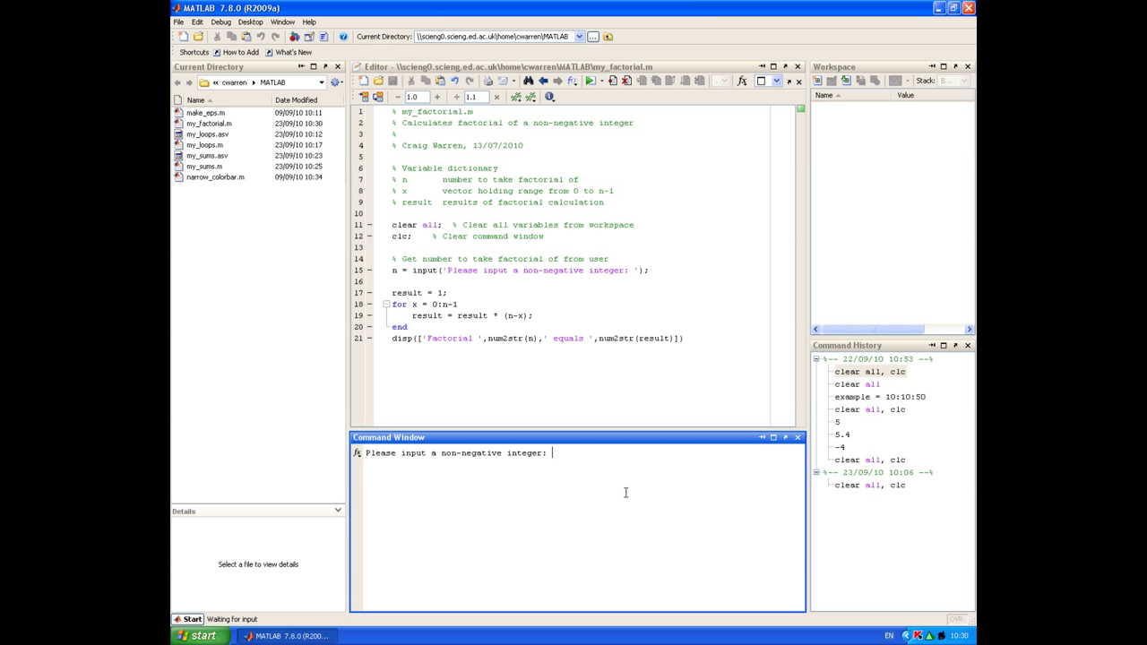
pyautogui.write('5')
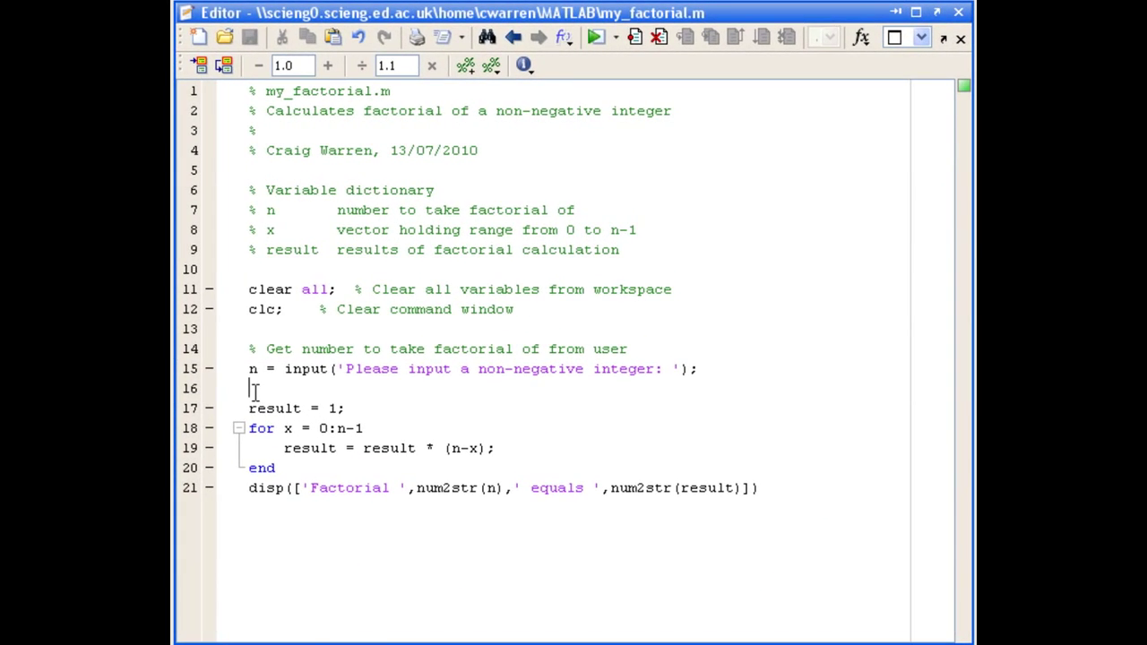
# Add 'if n < 0' with disp('ERROR! You entered a negative number, please start again.').
pyautogui.write('if')
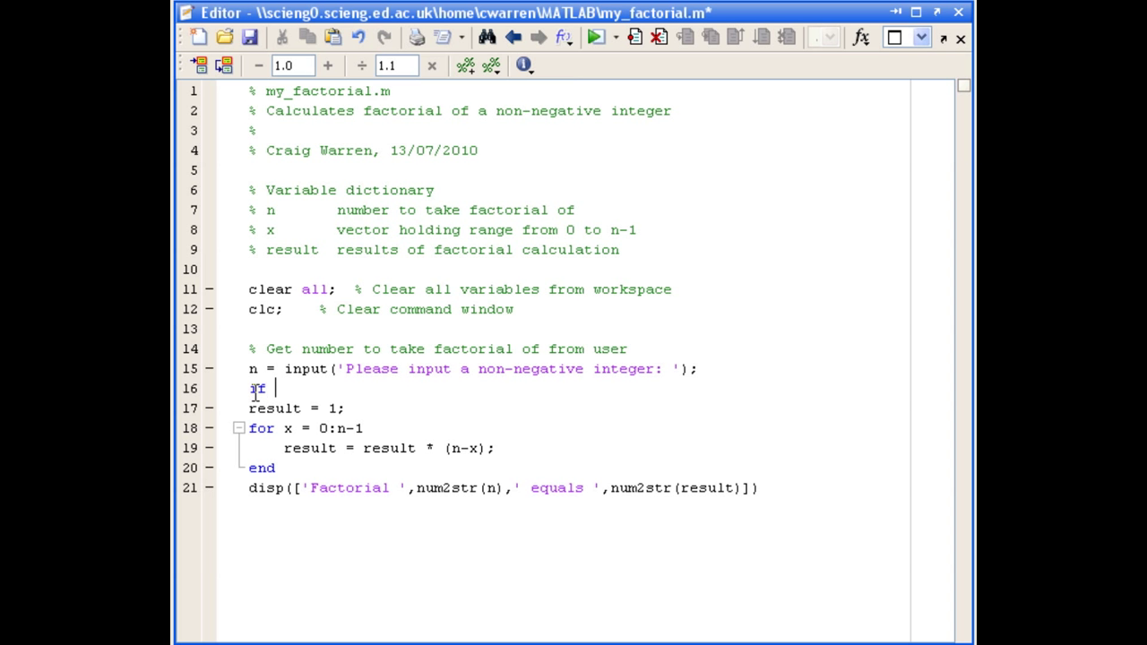
pyautogui.write('n <')
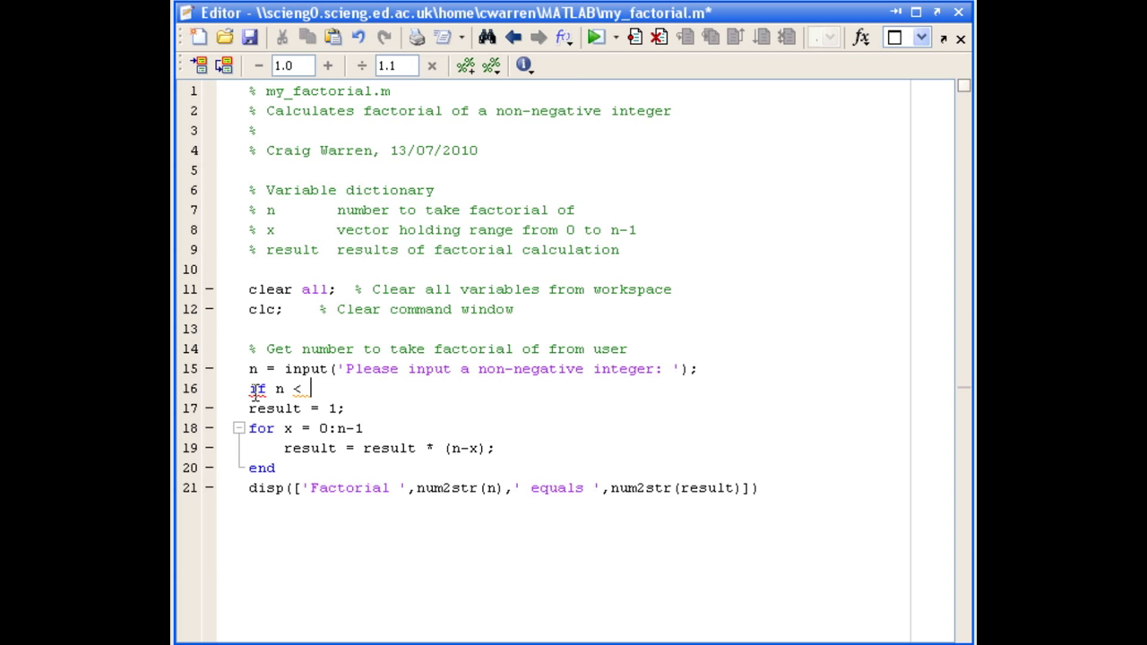
pyautogui.write('0')
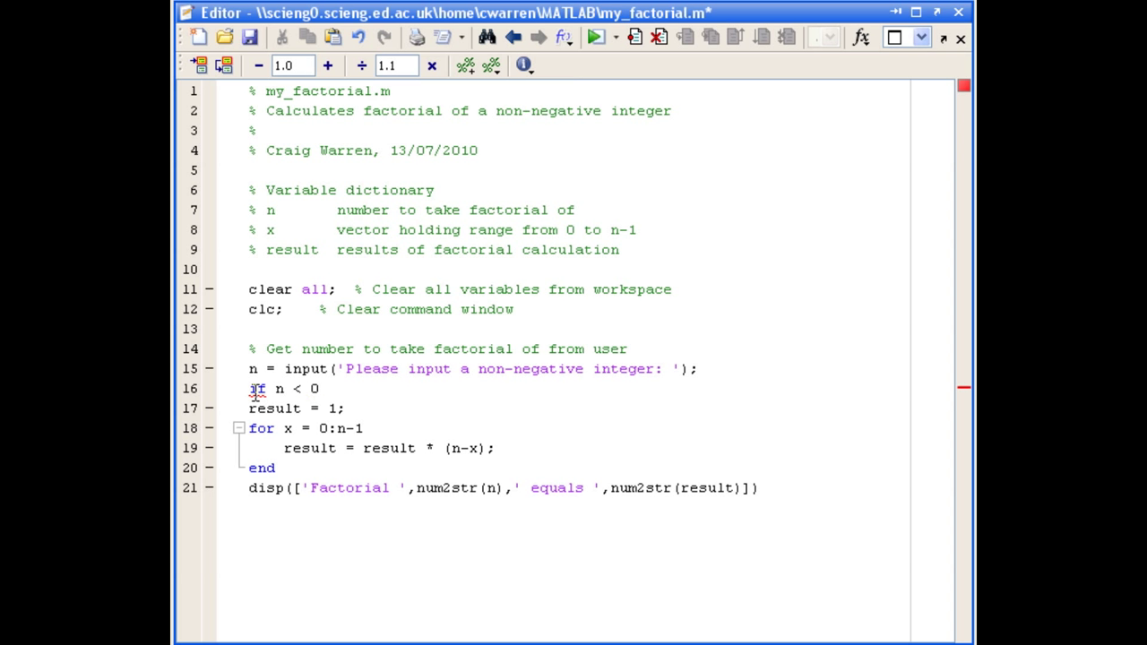
pyautogui.write('disp(')
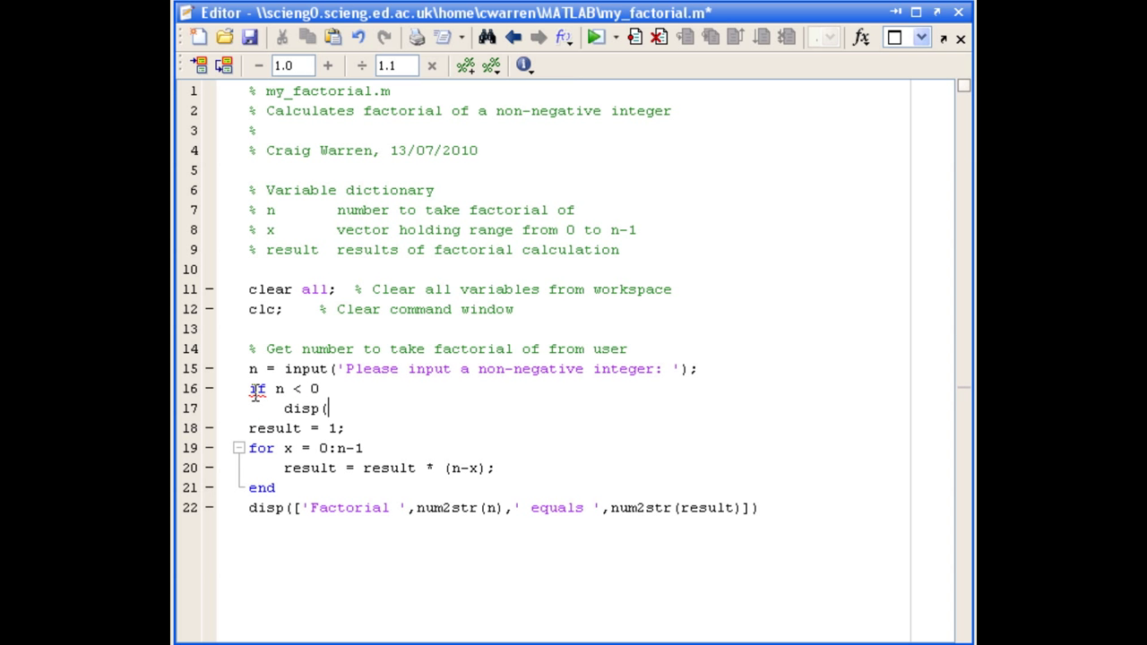
pyautogui.write("'ERROR")
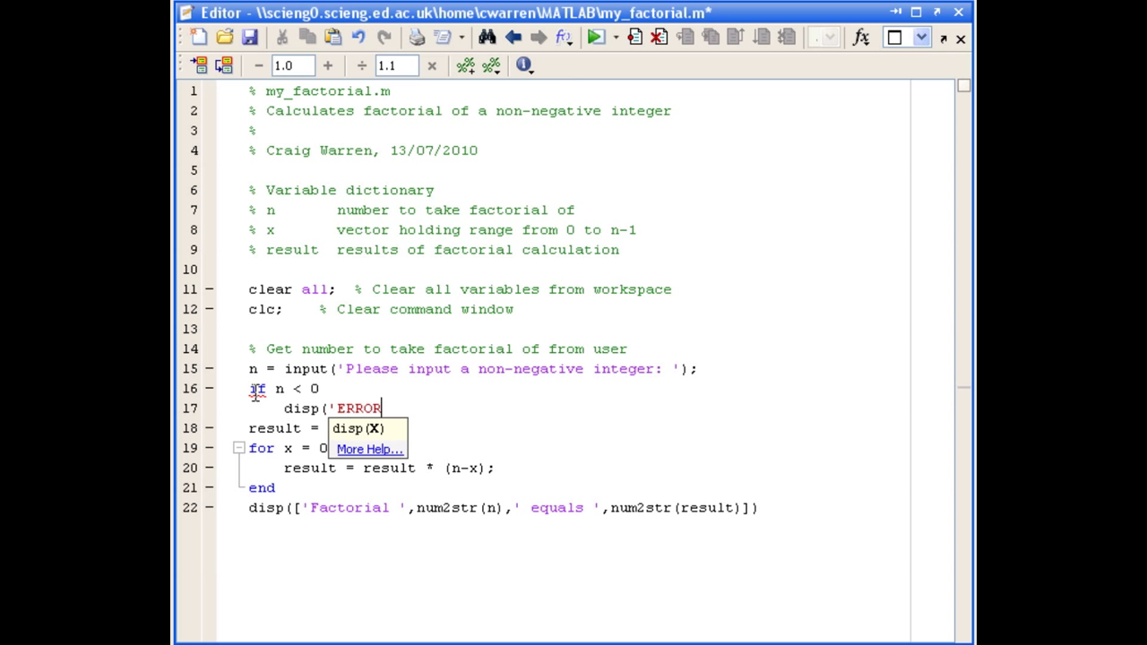
pyautogui.write('! You entered a')
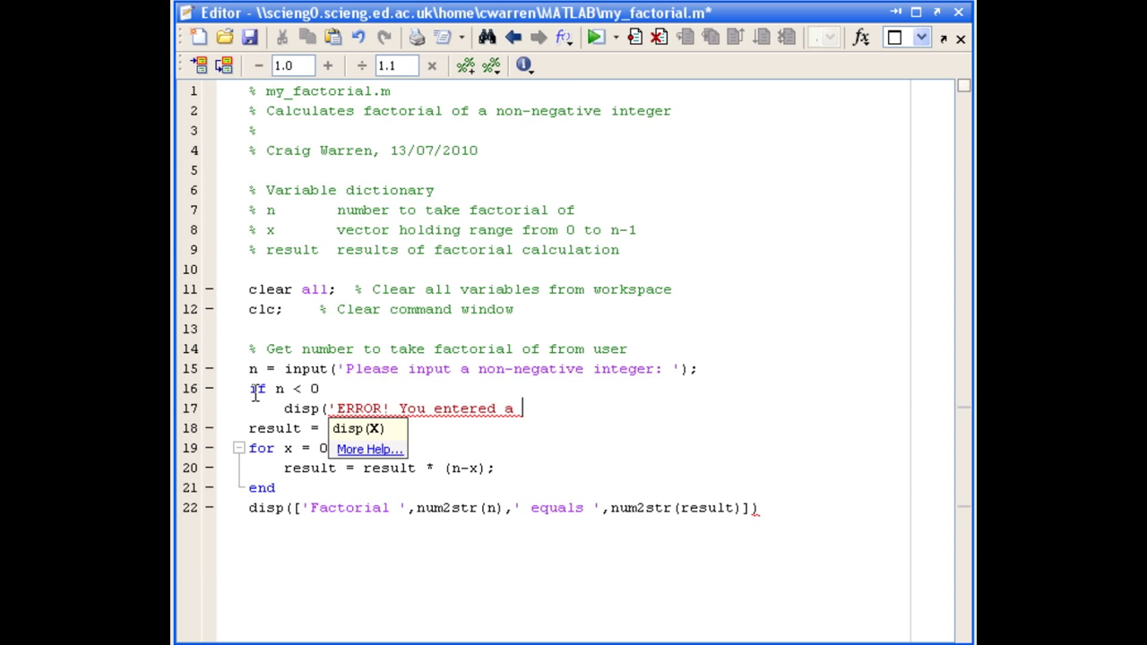
pyautogui.write("negative number, please start again.'")
pyautogui.write('elseif')
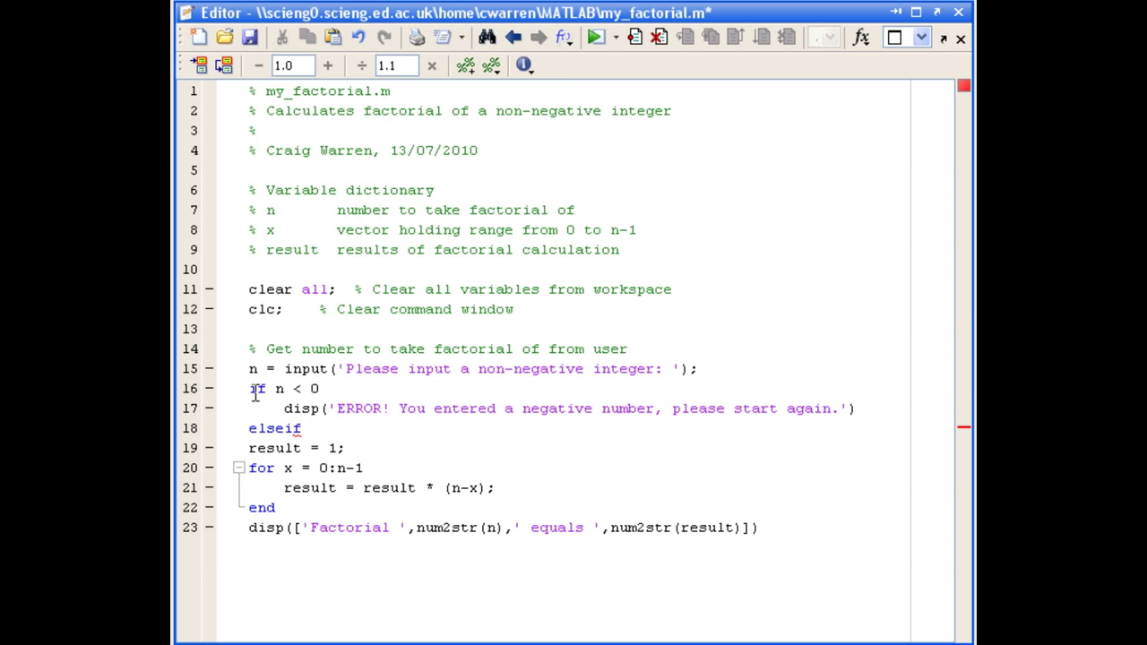
# Complete the branch as 'elseif (n - floor(n)) ~= 0' to catch non-integers.
pyautogui.click(308, 428)
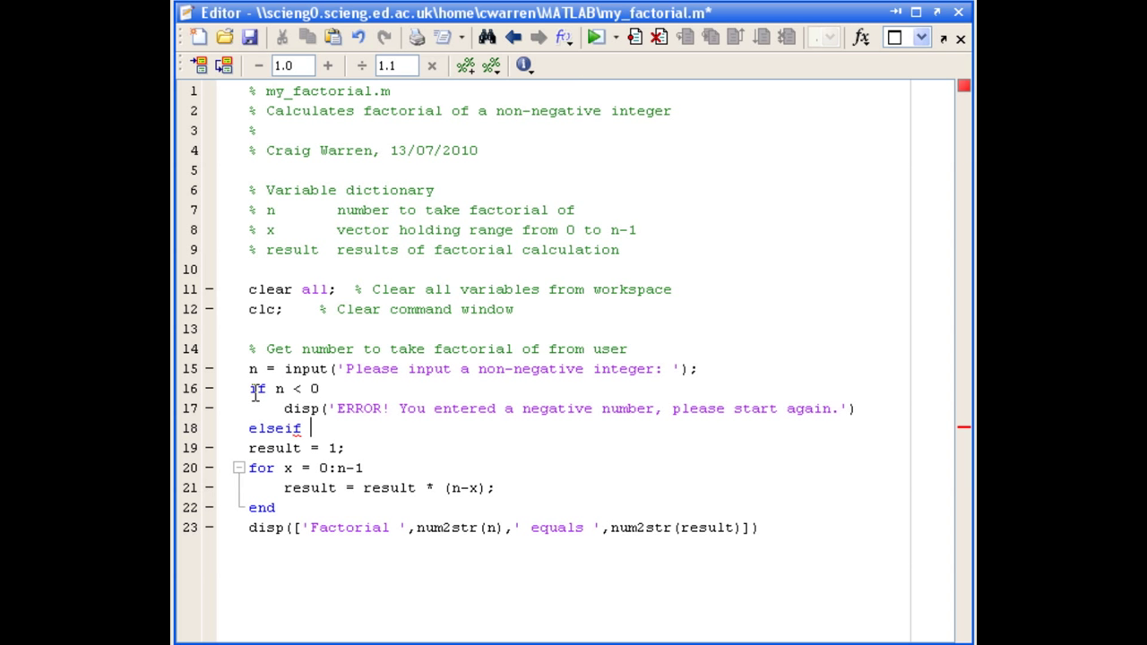
pyautogui.write('n -')
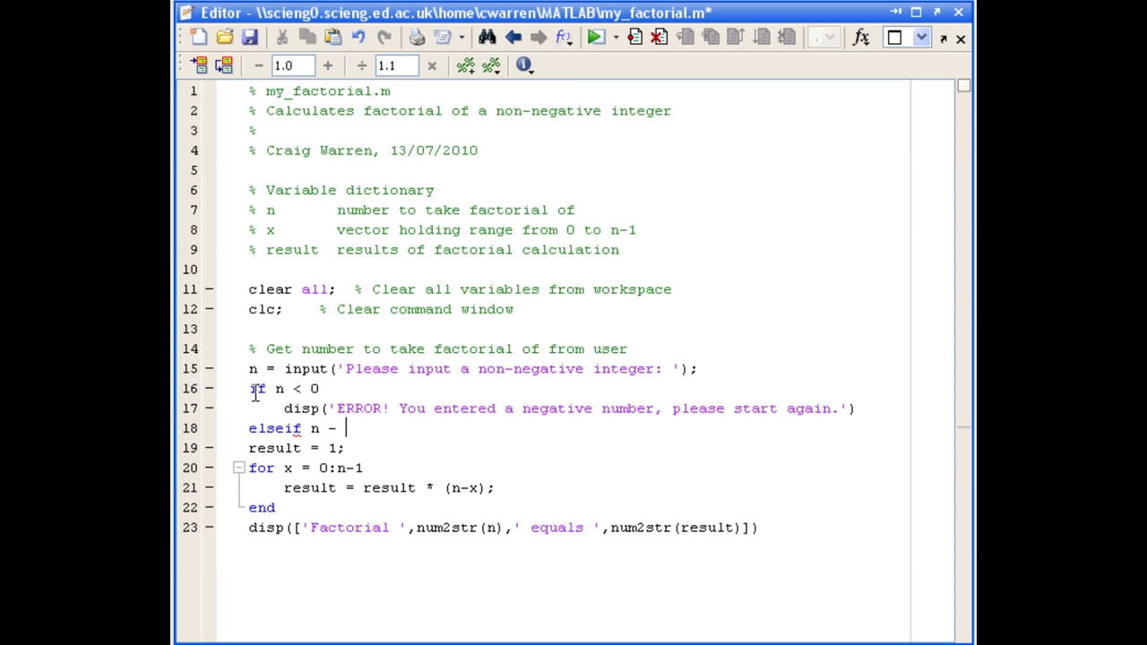
pyautogui.write('floor(')
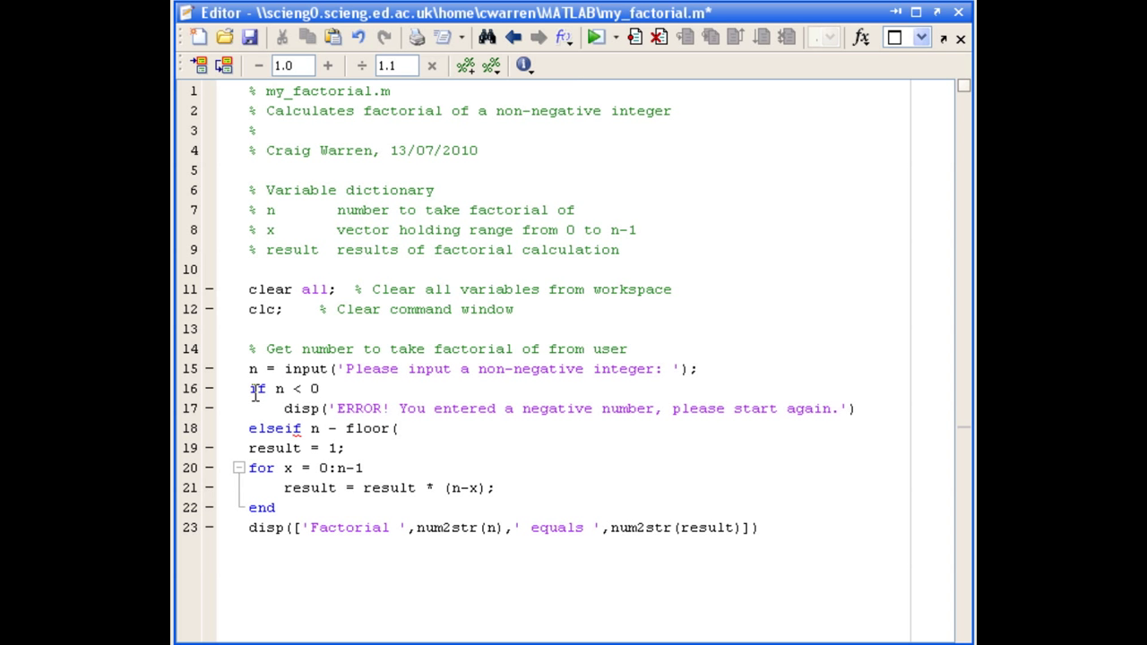
pyautogui.write('n)')
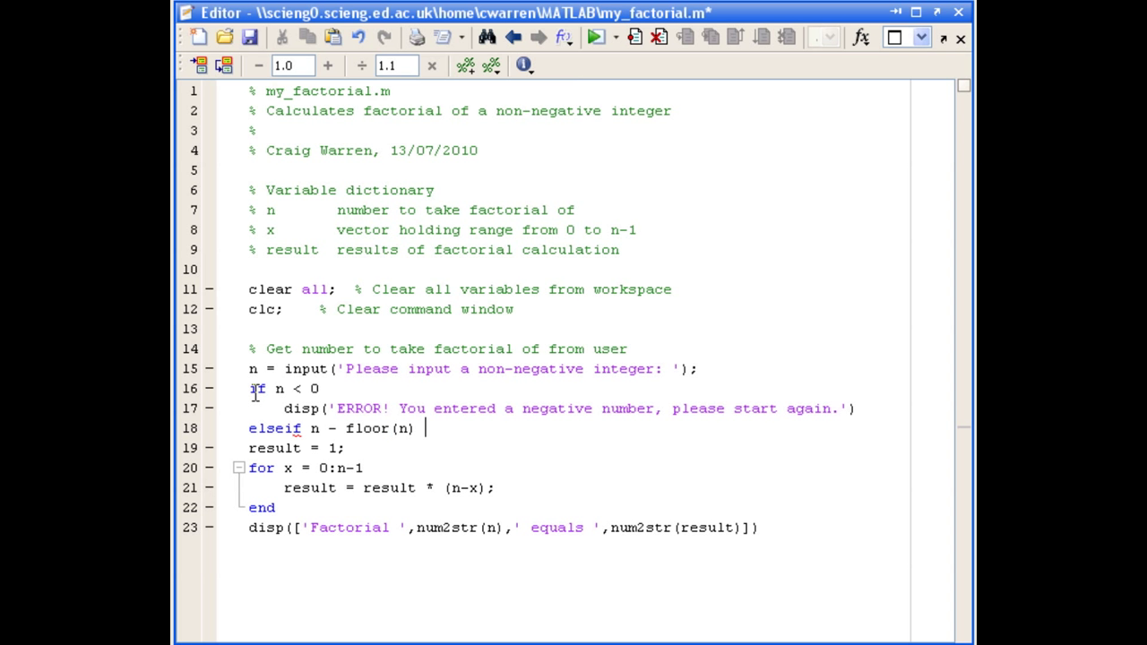
pyautogui.write('~= 0')
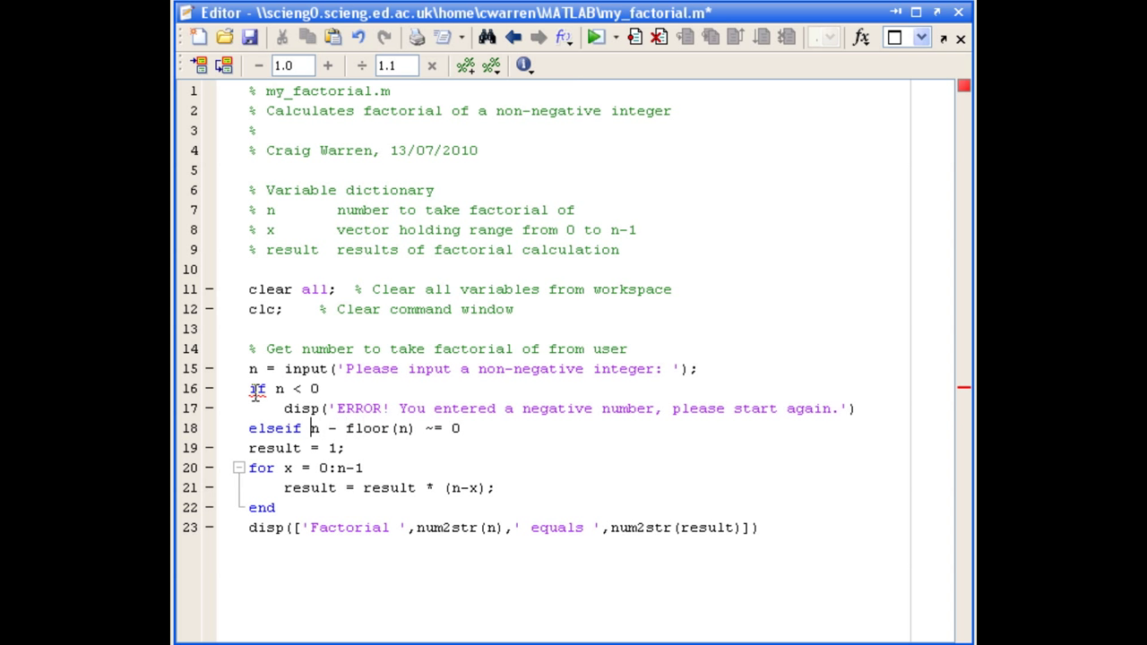
# Display 'ERROR! You entered a floating point number, please start again.' and close the else block.
pyautogui.write('(')
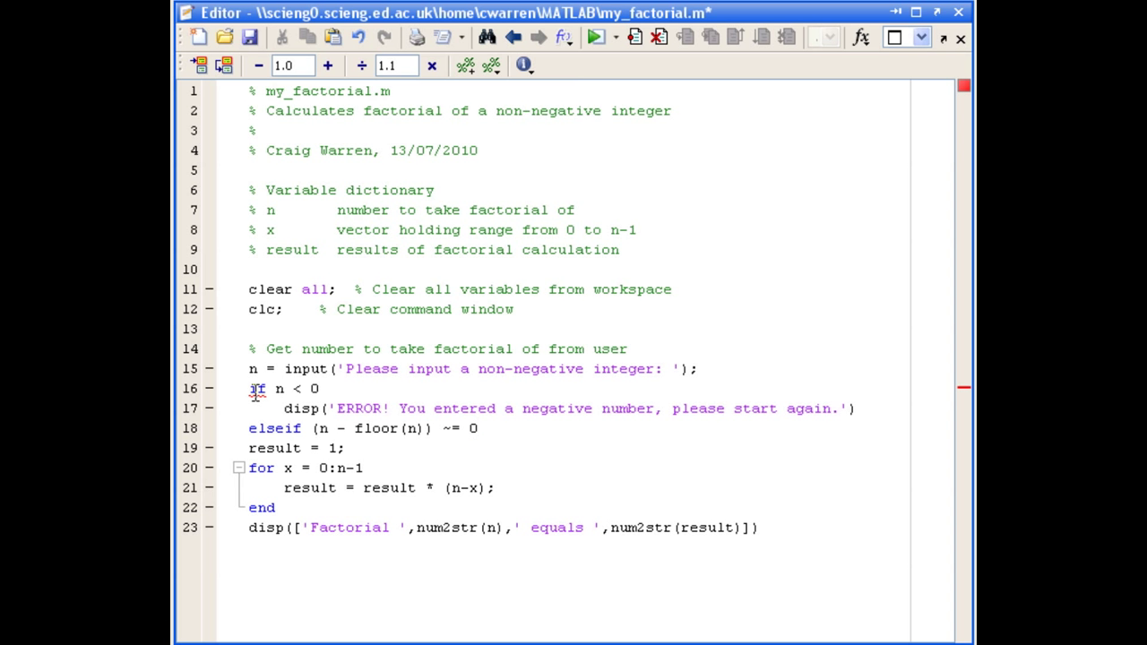
pyautogui.write('dis')
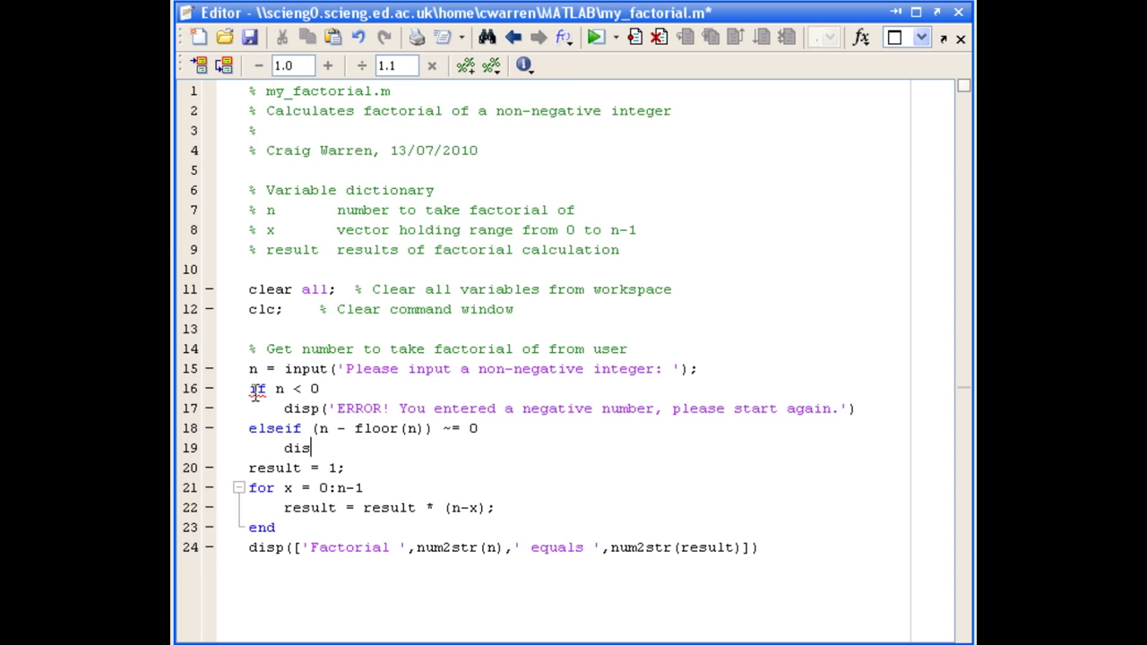
pyautogui.write("('")
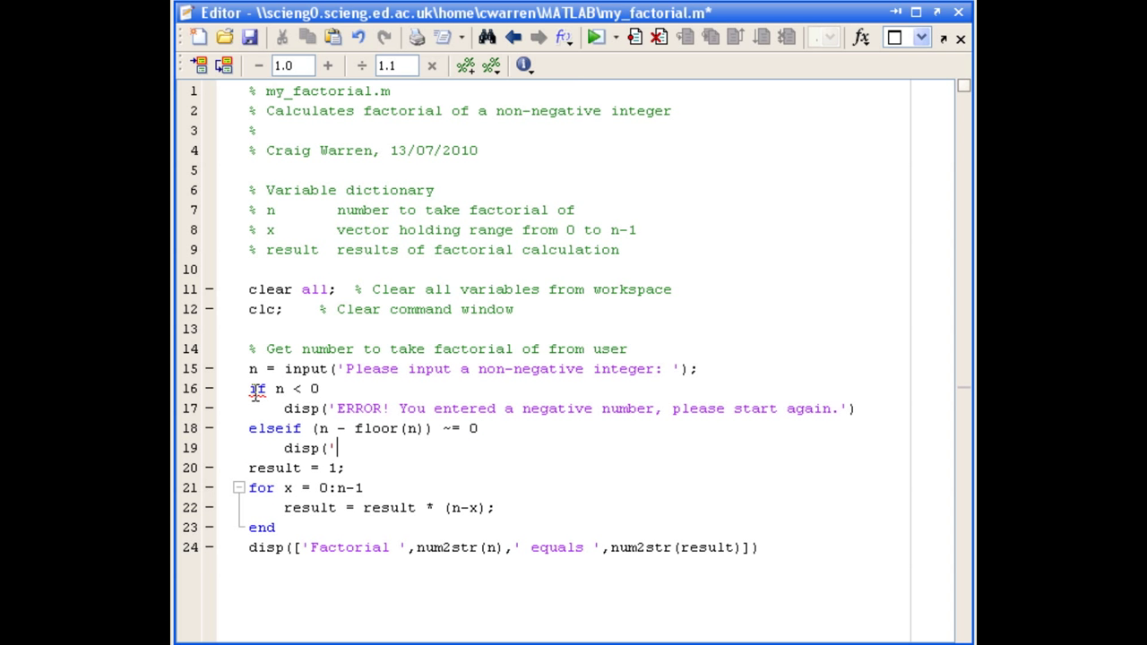
pyautogui.write('ERROR!')
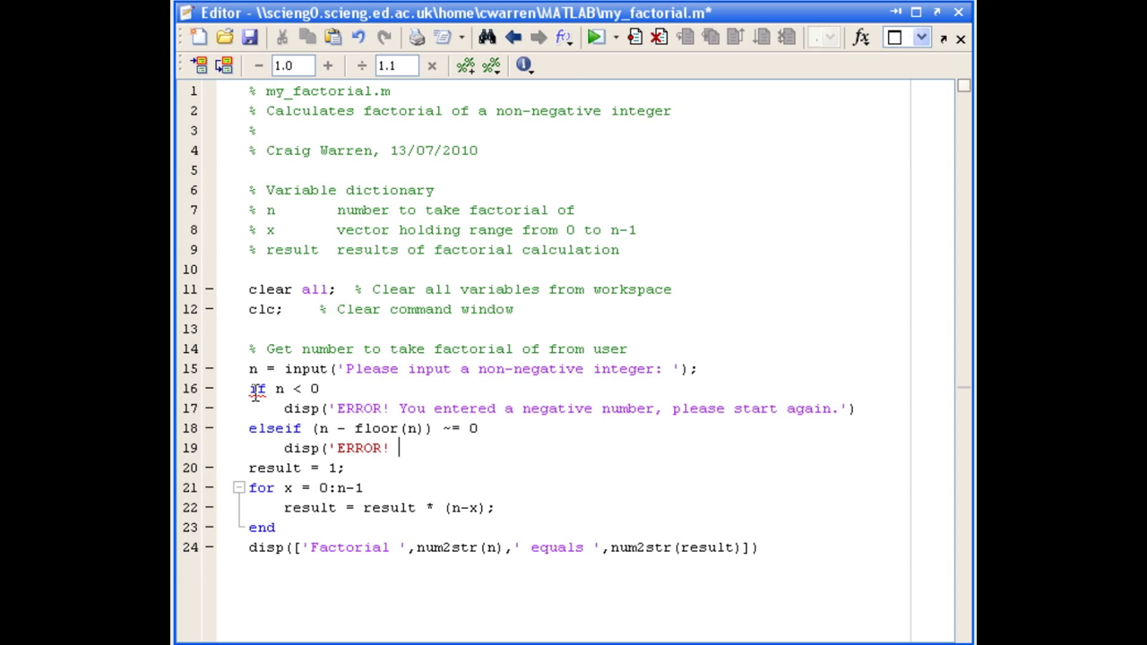
pyautogui.write('You entered a floating po')
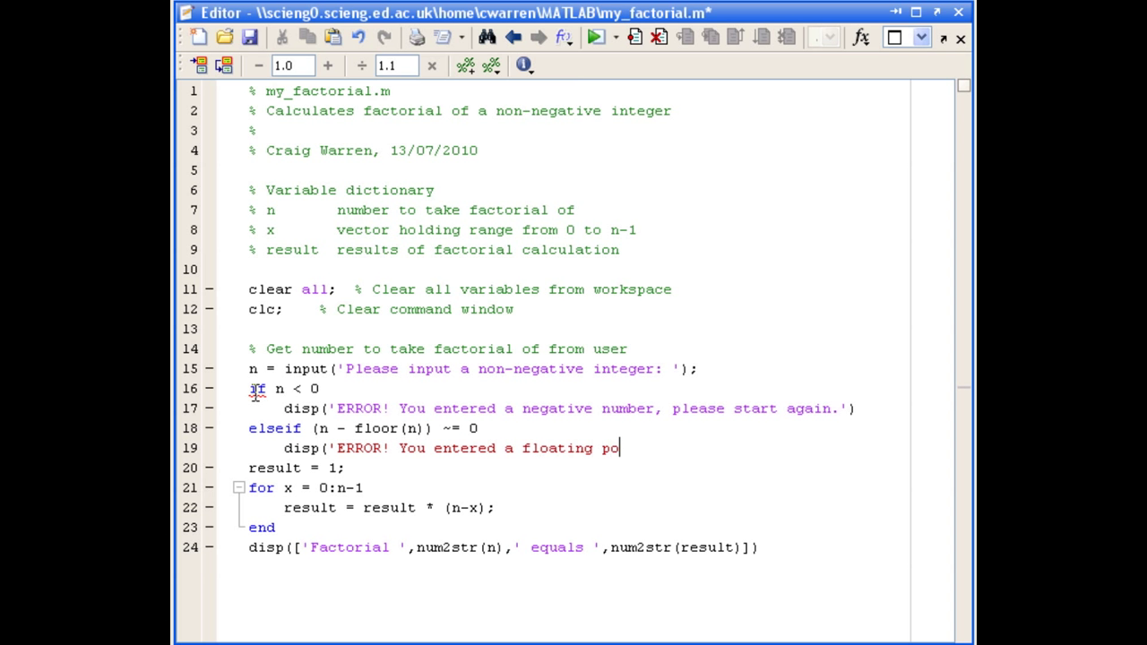
pyautogui.write("int number, please start again.')")
pyautogui.write('else')
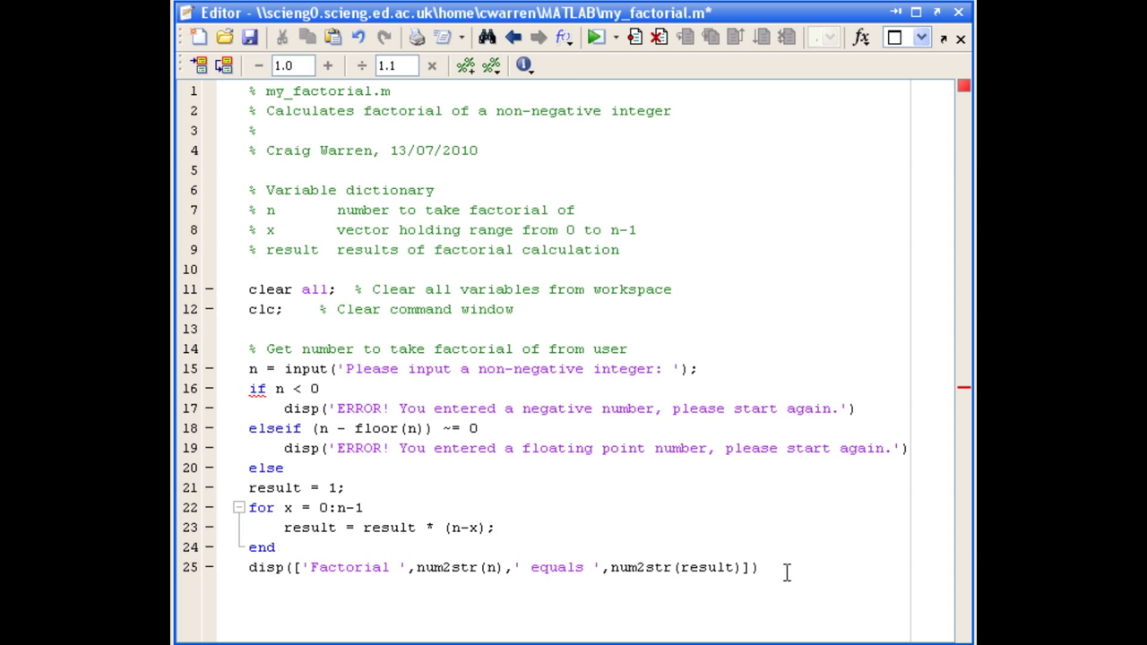
pyautogui.press('Enter')
pyautogui.write('end')
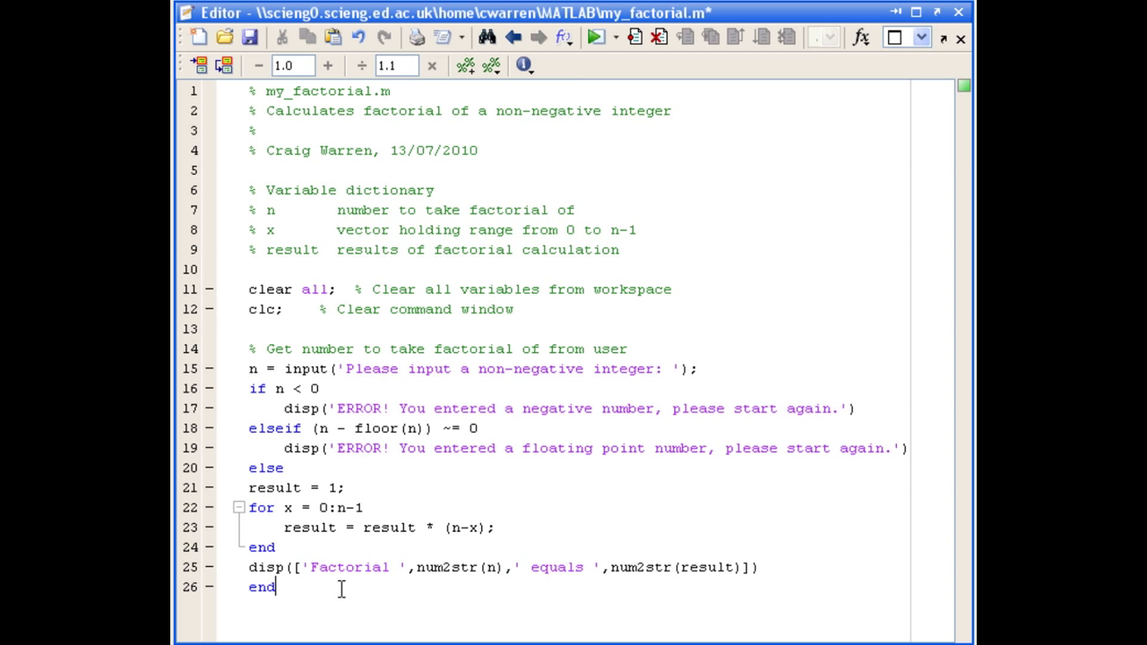
# Select the whole script and smart-indent it so the calculation nests inside else.
pyautogui.moveTo(251, 387); pyautogui.dragTo(276, 588)
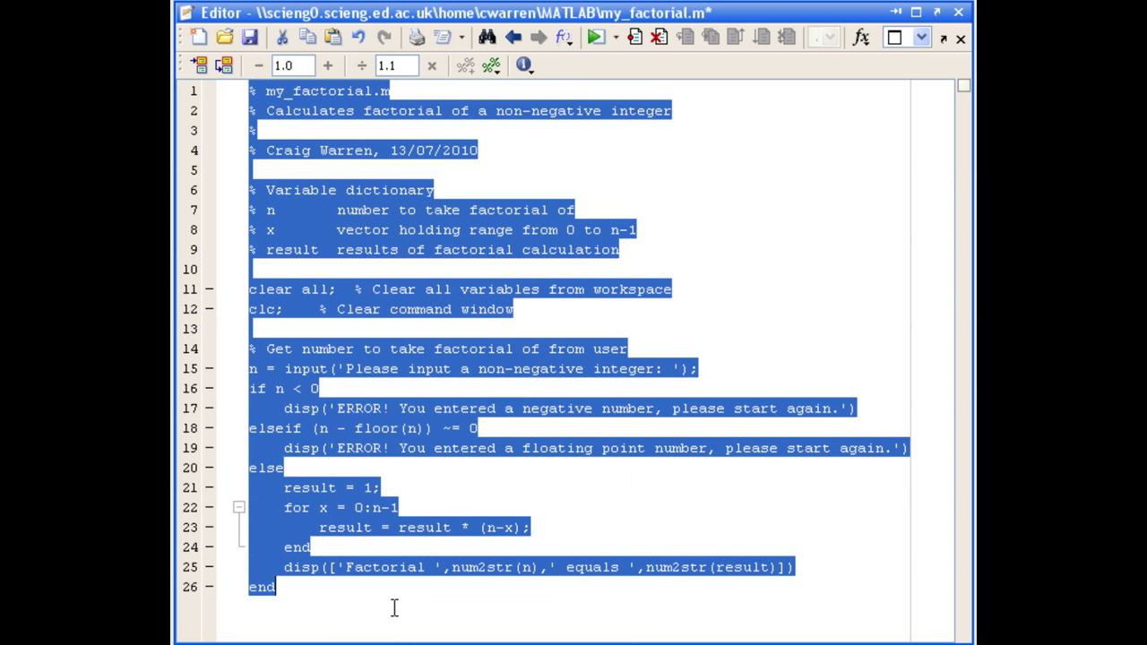
pyautogui.moveTo(308, 597)
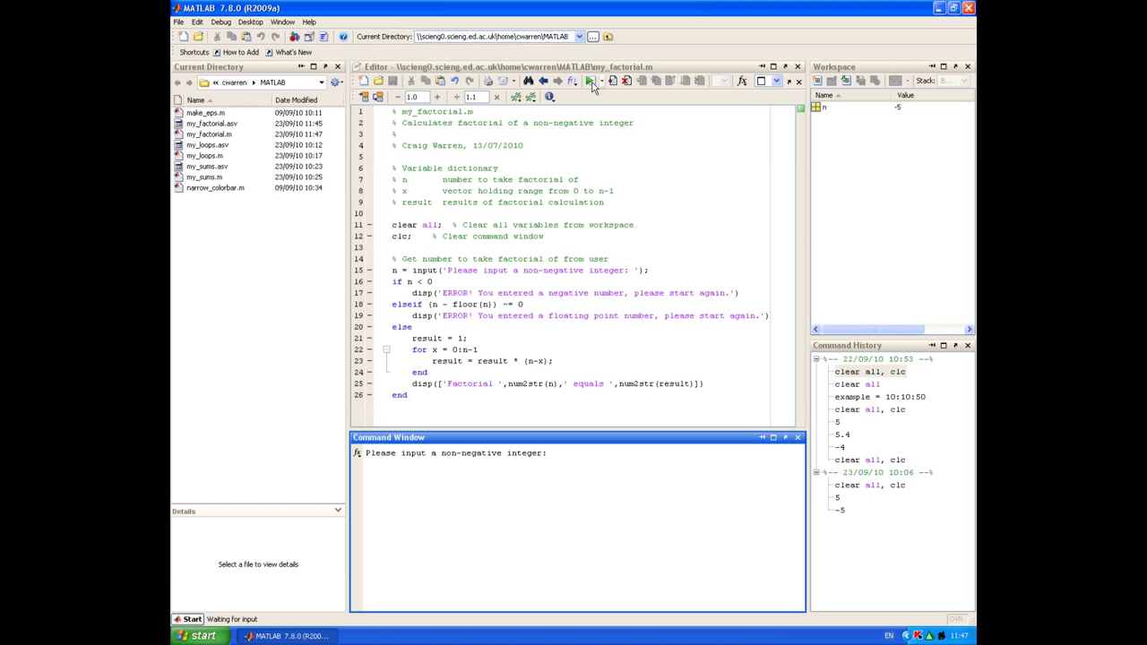
# Enter 5.4 to see the floating point error, then rerun my_factorial with 5.
pyautogui.write('5.4')
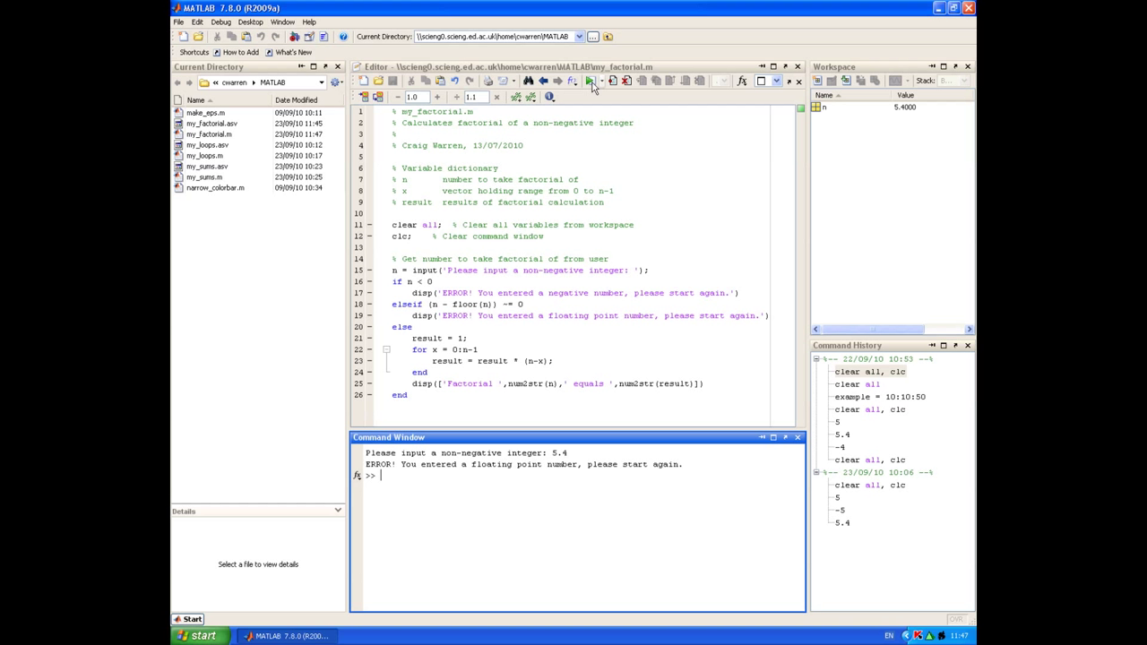
pyautogui.click(589, 97)
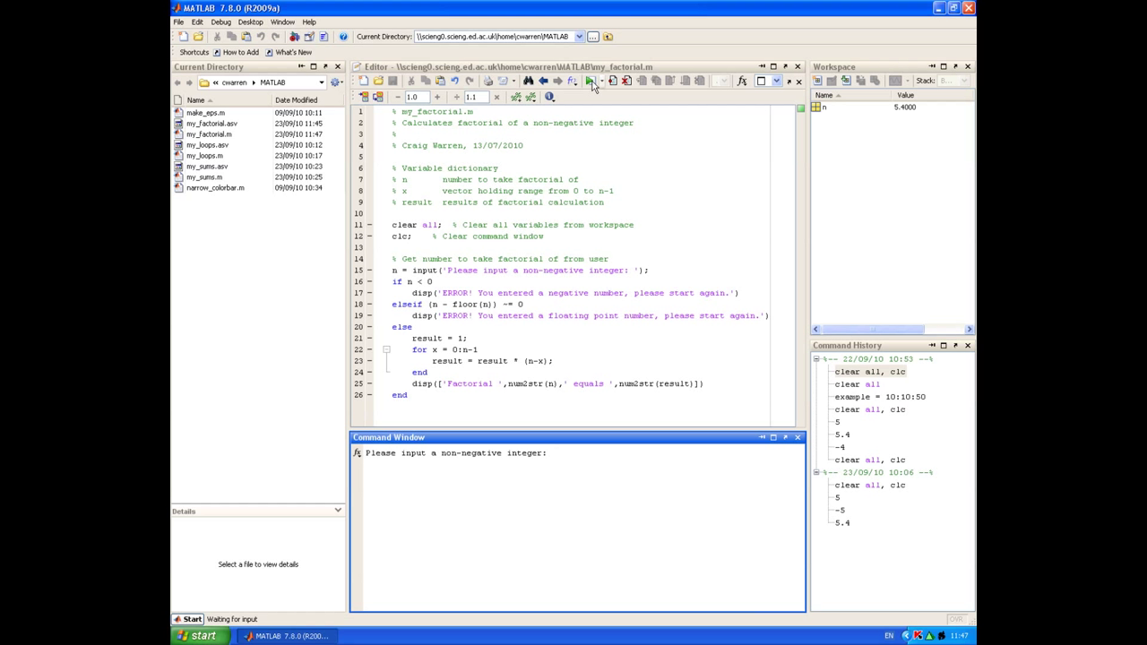
pyautogui.write('5')
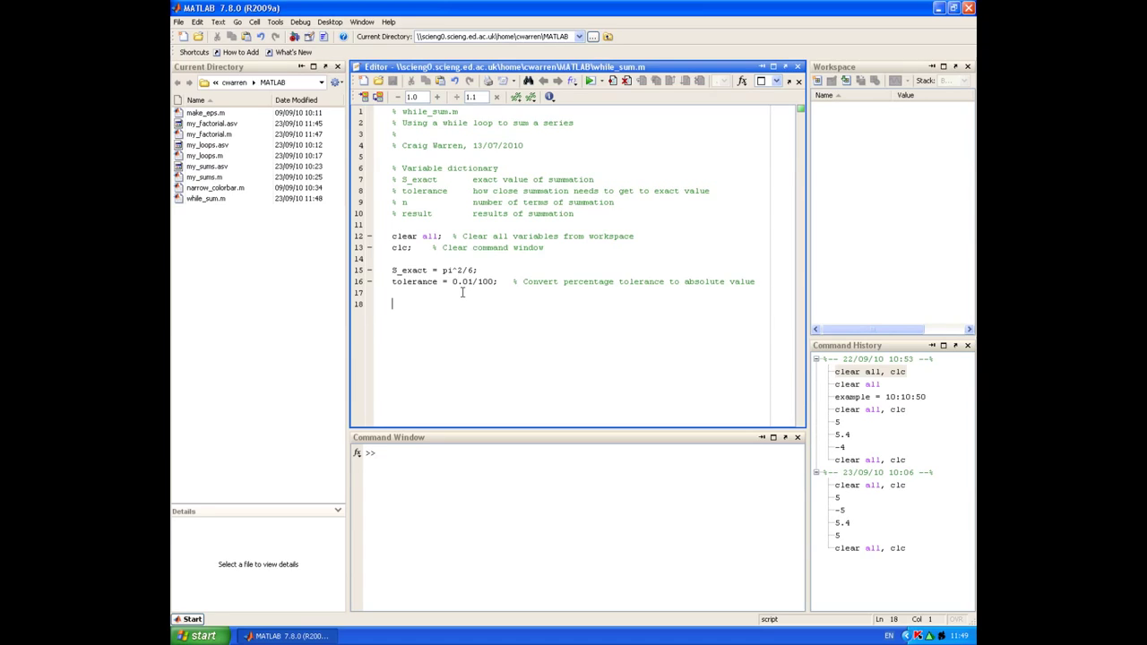
# Save while_sum.m with S_exact = pi^2/6 and tolerance = 0.01/100, ready to add the loop.
pyautogui.click(773, 66)
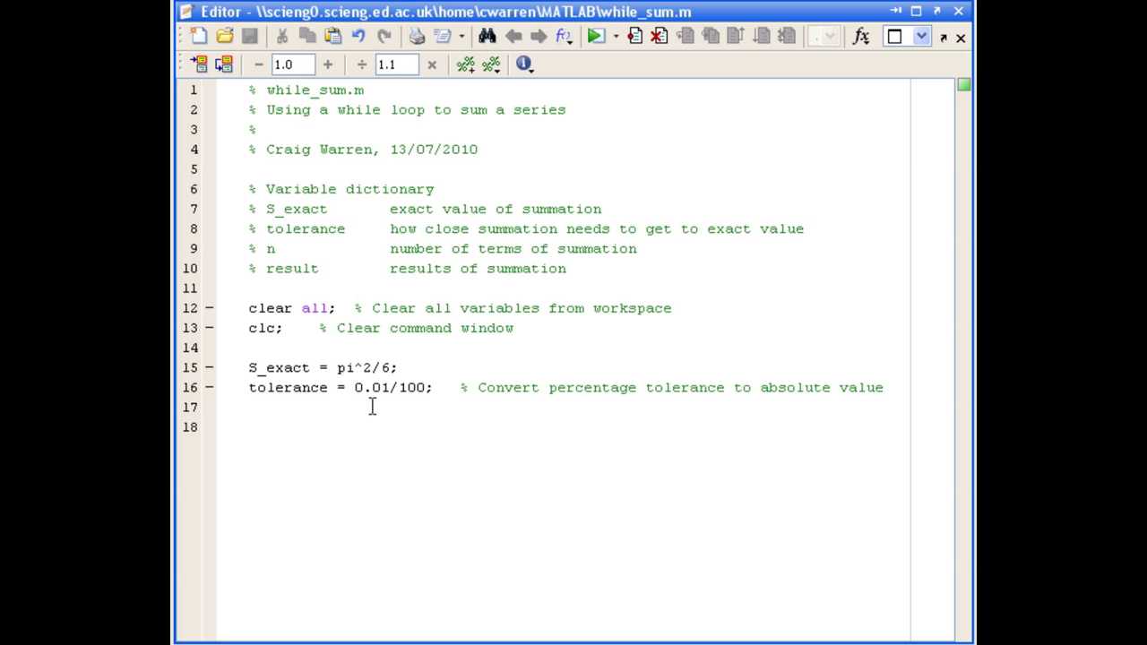
pyautogui.click(250, 426)
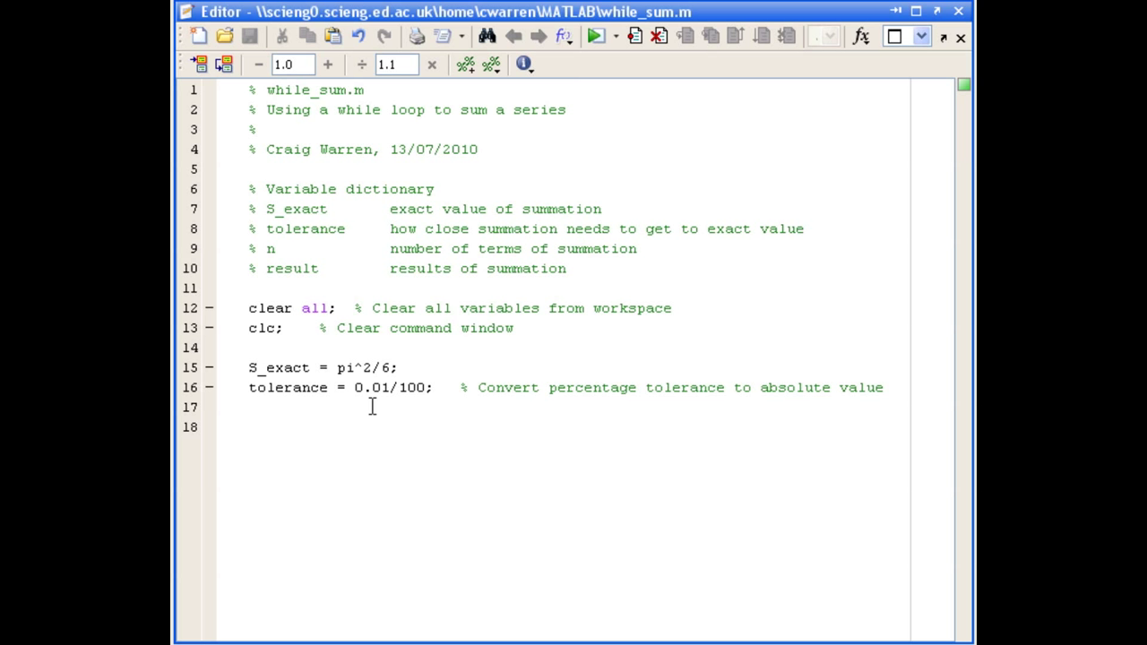
# Write 'while abs((S_exact - result)/S_exact) > tolerance' as the loop header.
pyautogui.write('whil')
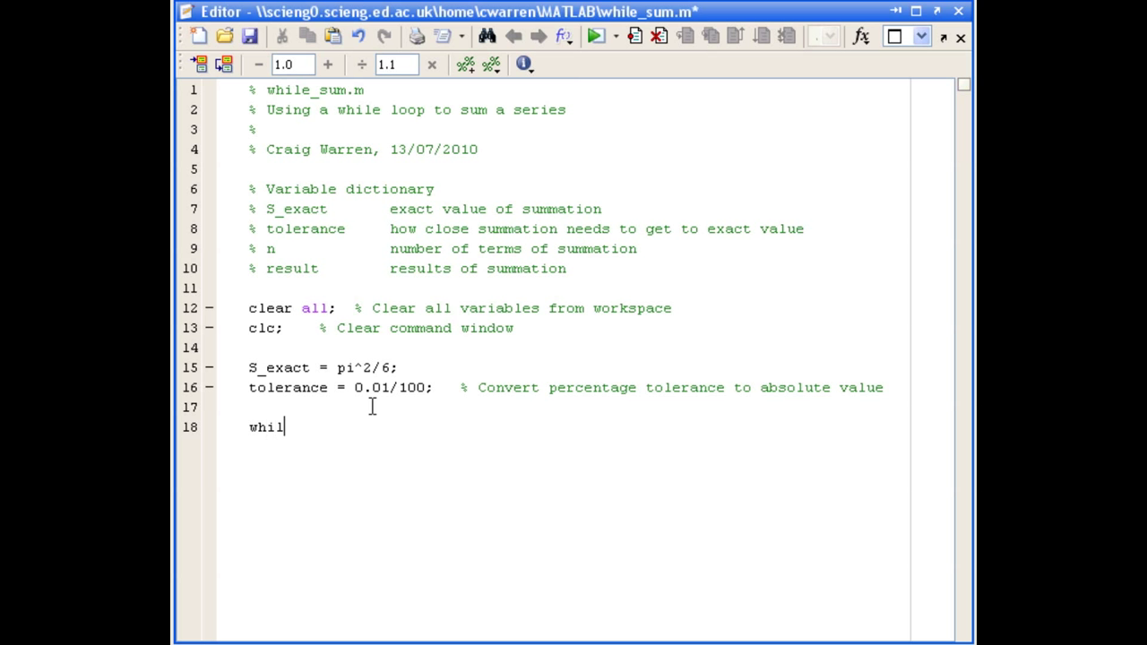
pyautogui.write('e')
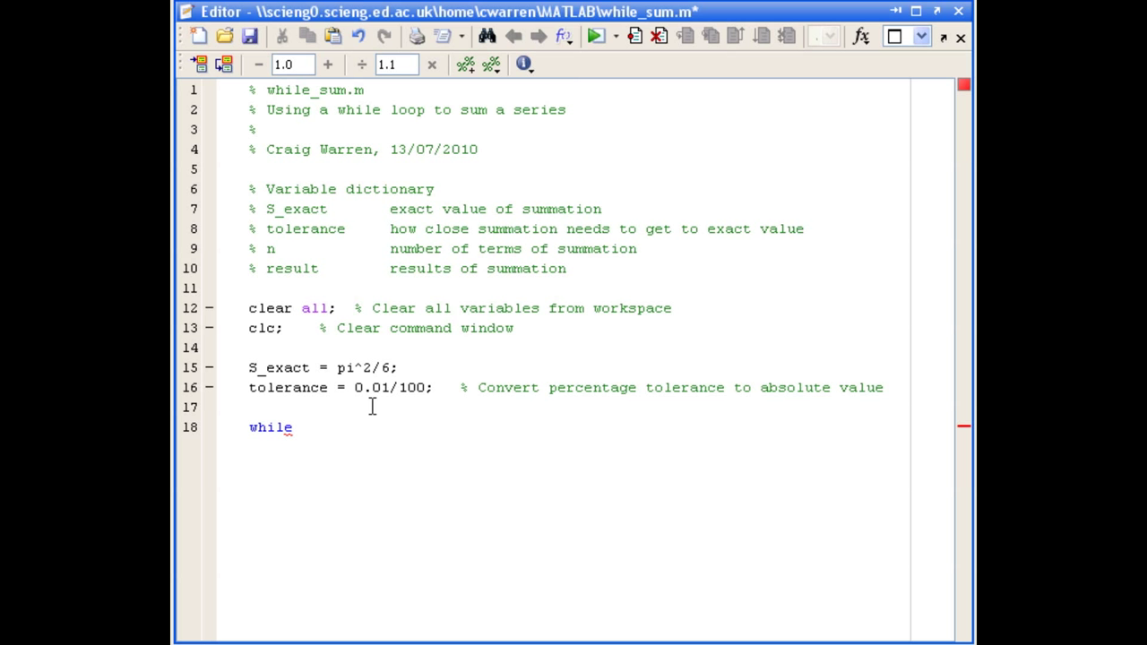
pyautogui.write('abs(')
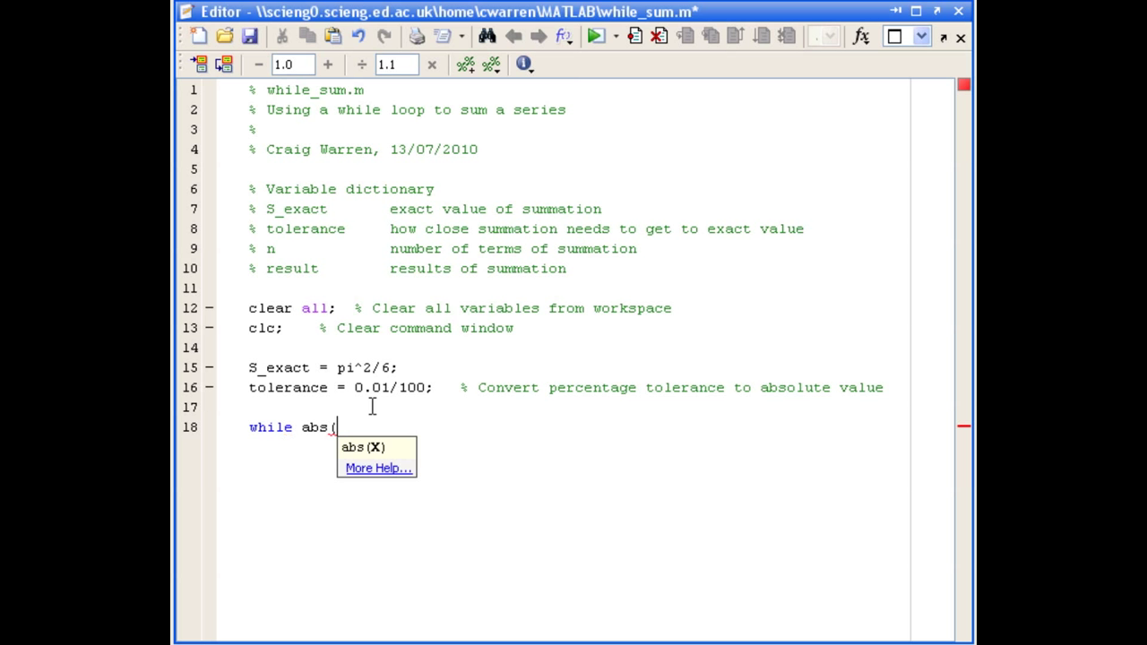
pyautogui.write('(S_exact - re')
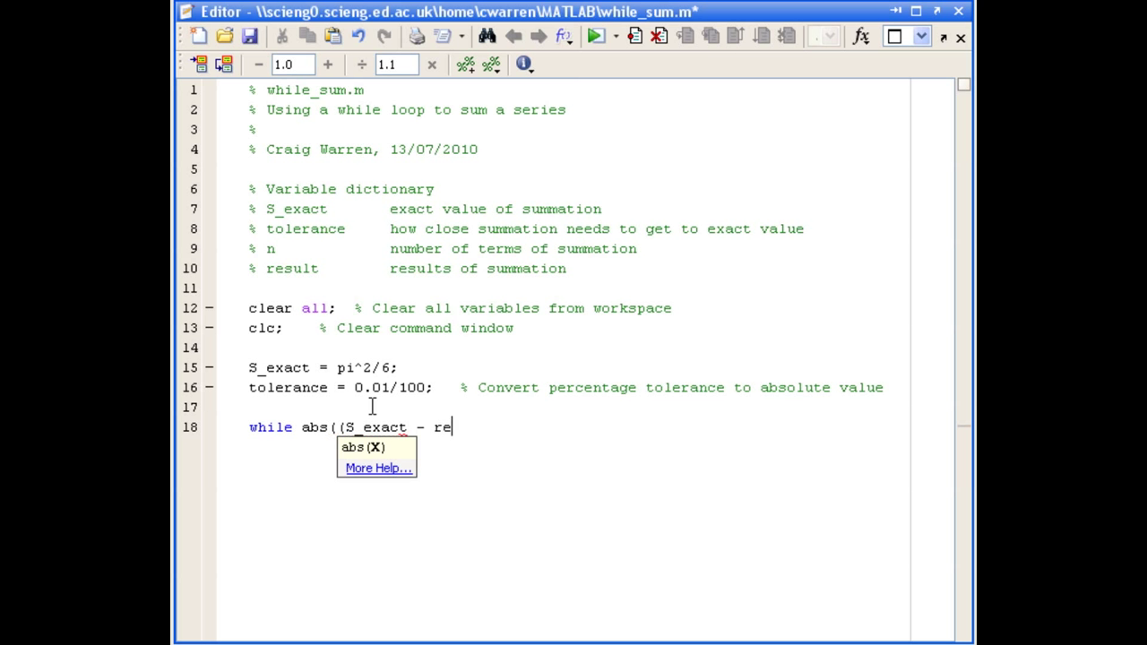
pyautogui.write('sult)/S_exact)')
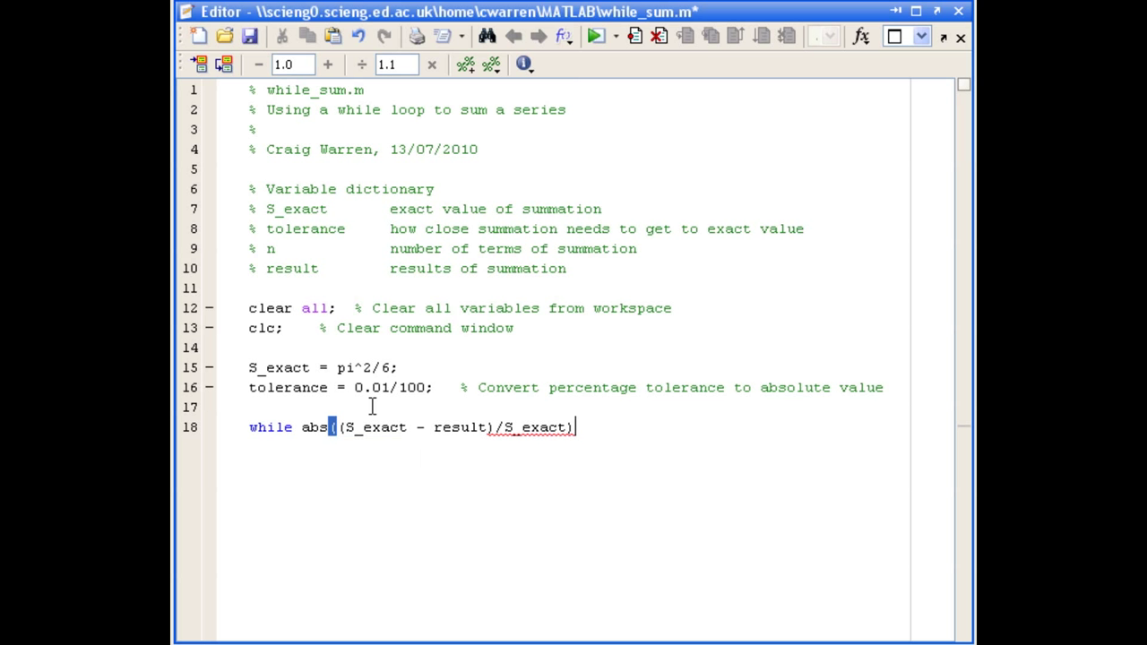
pyautogui.write('>')
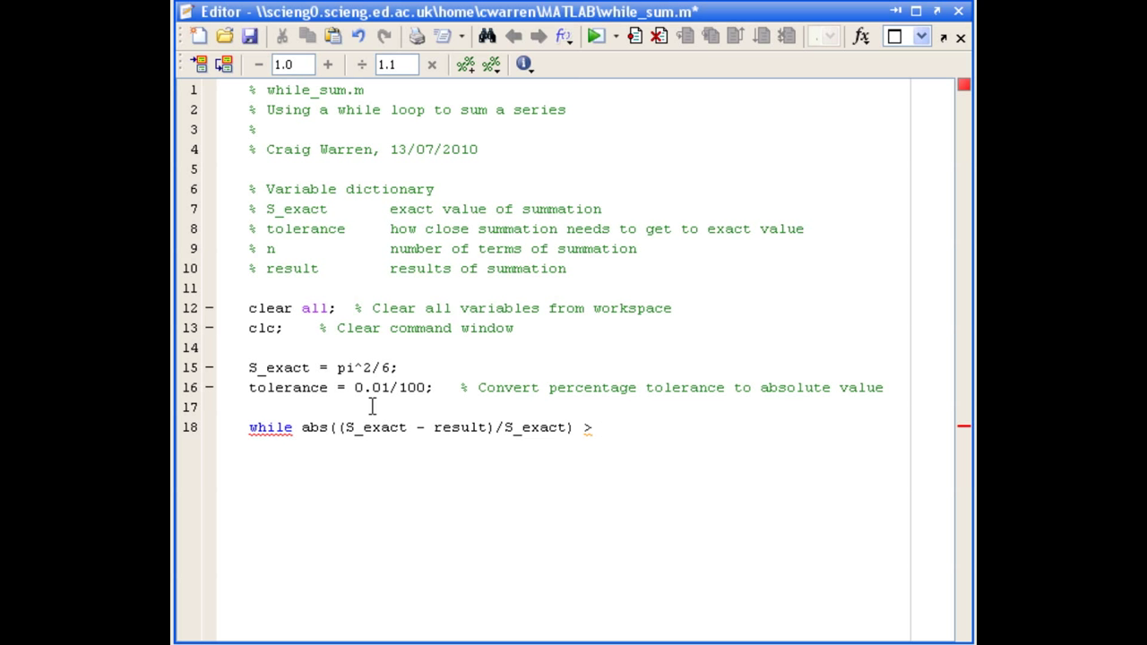
pyautogui.write('" "')
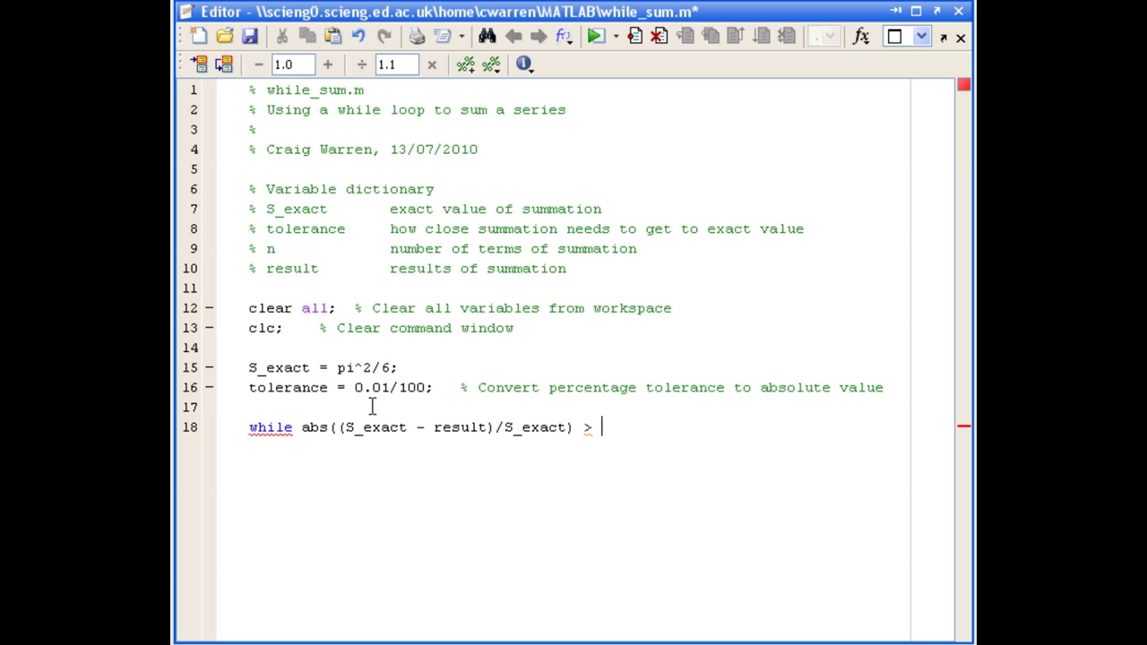
pyautogui.write('tolerance')
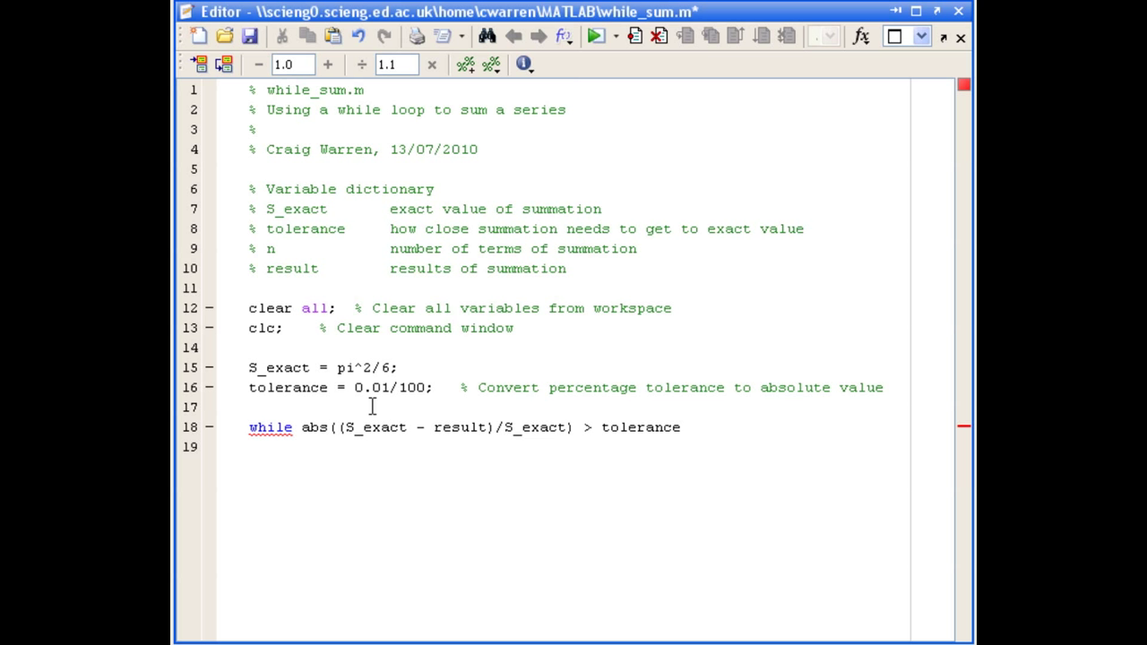
# Write the loop body result = result + 1/n^2; and n = n + 1; in while_sum.m.
pyautogui.write('result')
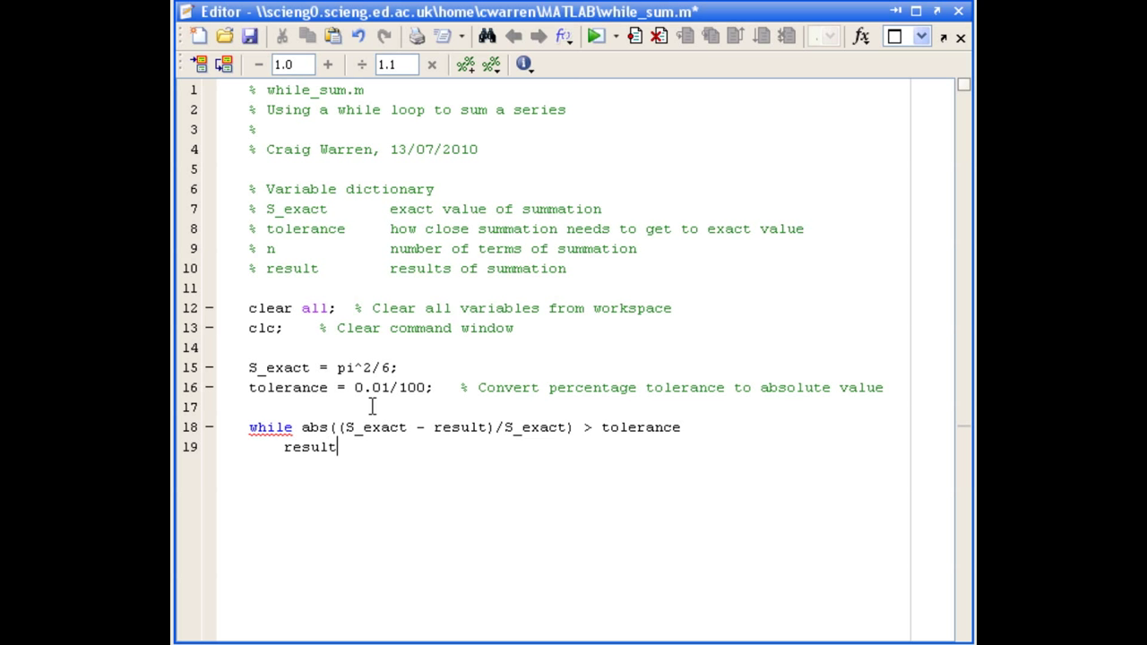
pyautogui.write('= resu')
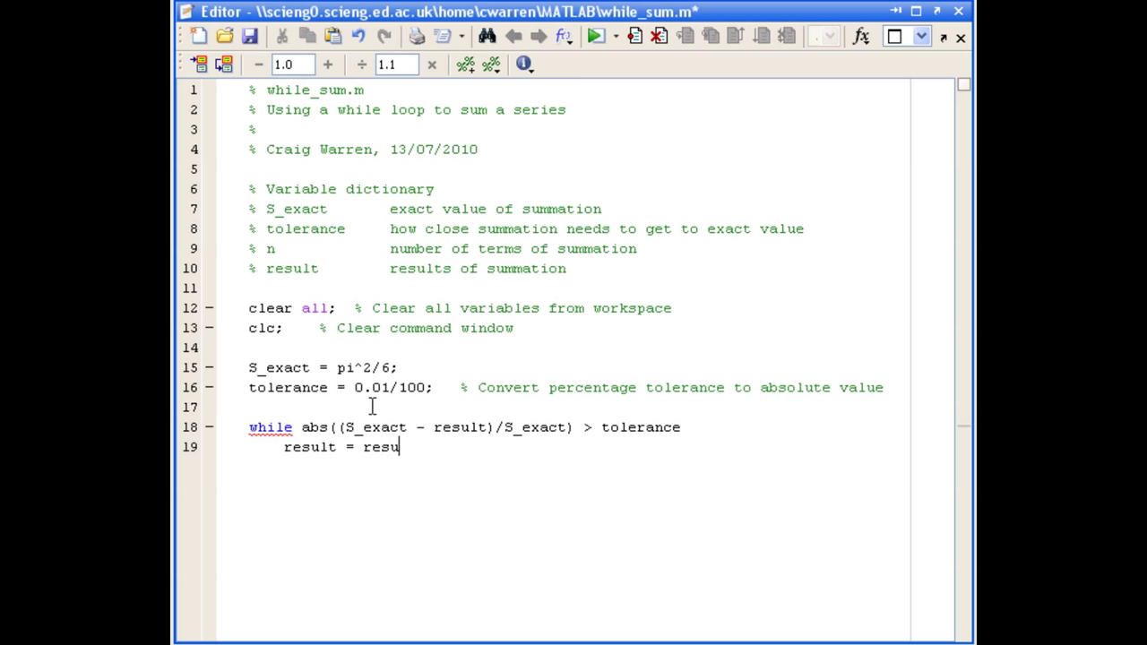
pyautogui.write('lt +')
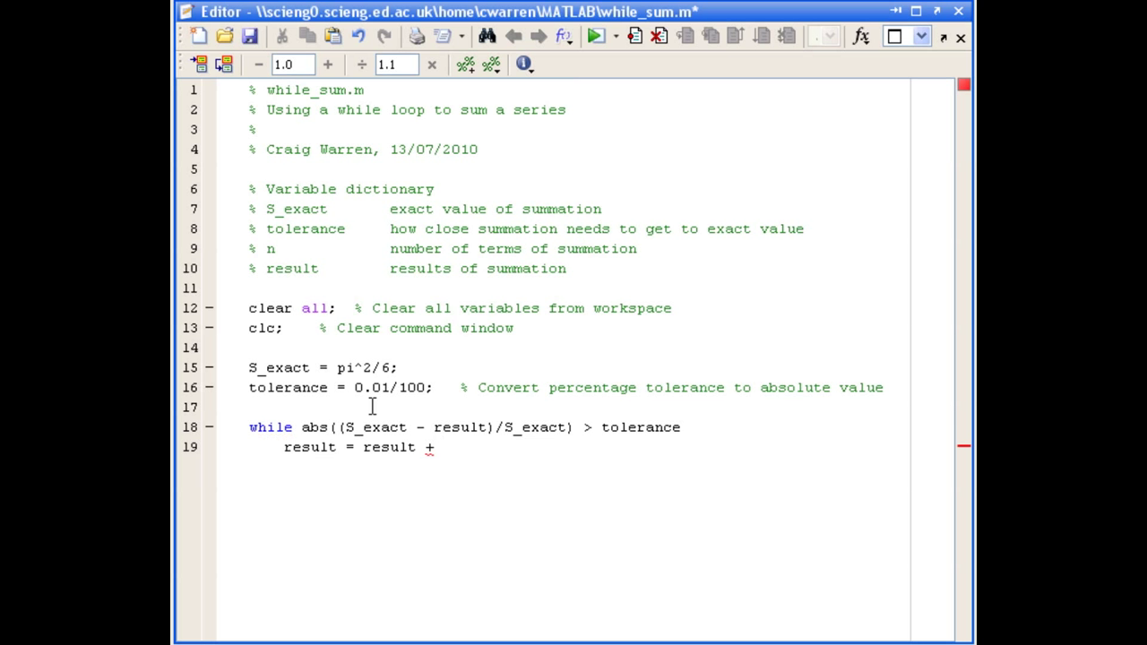
pyautogui.write('1/n')
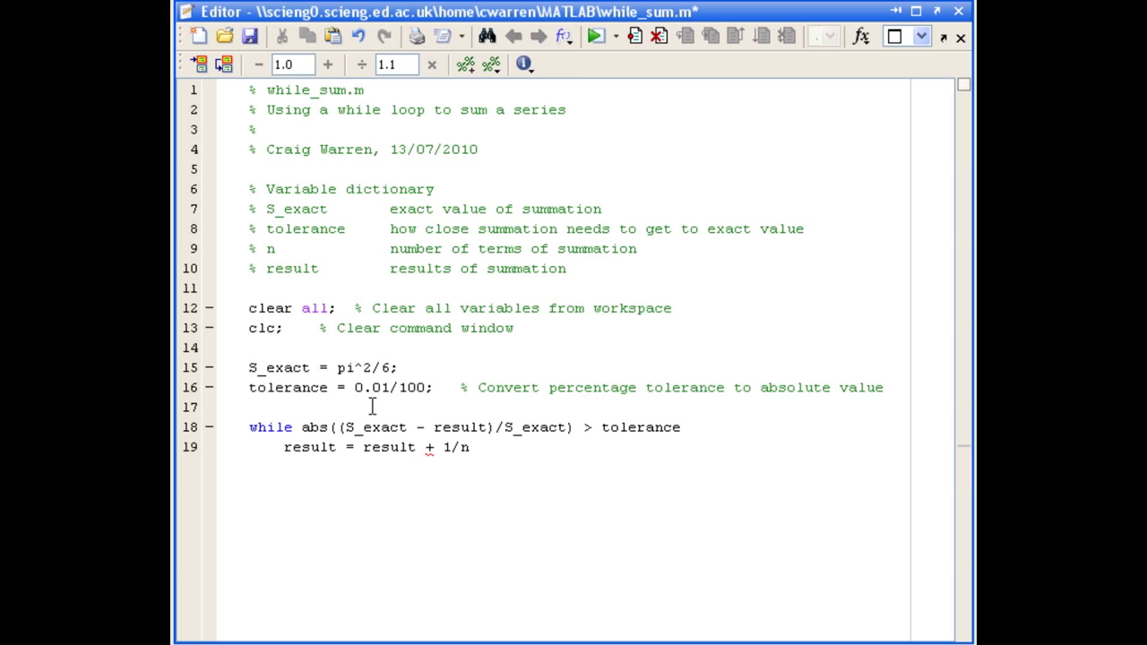
pyautogui.write('^2;')
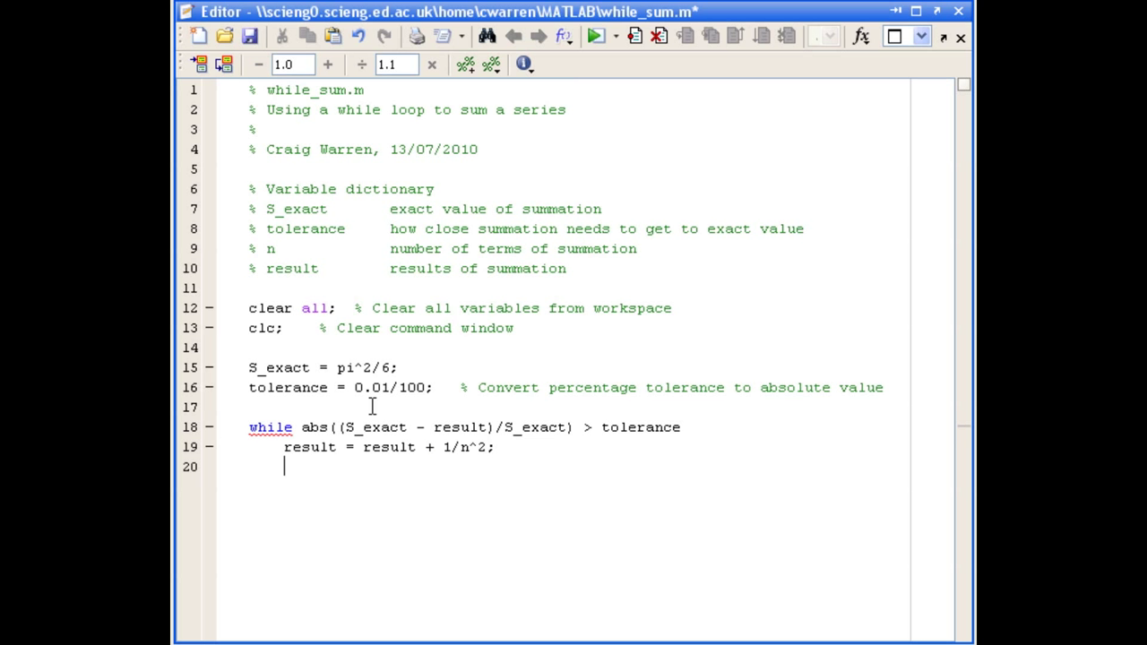
pyautogui.write('n = n')
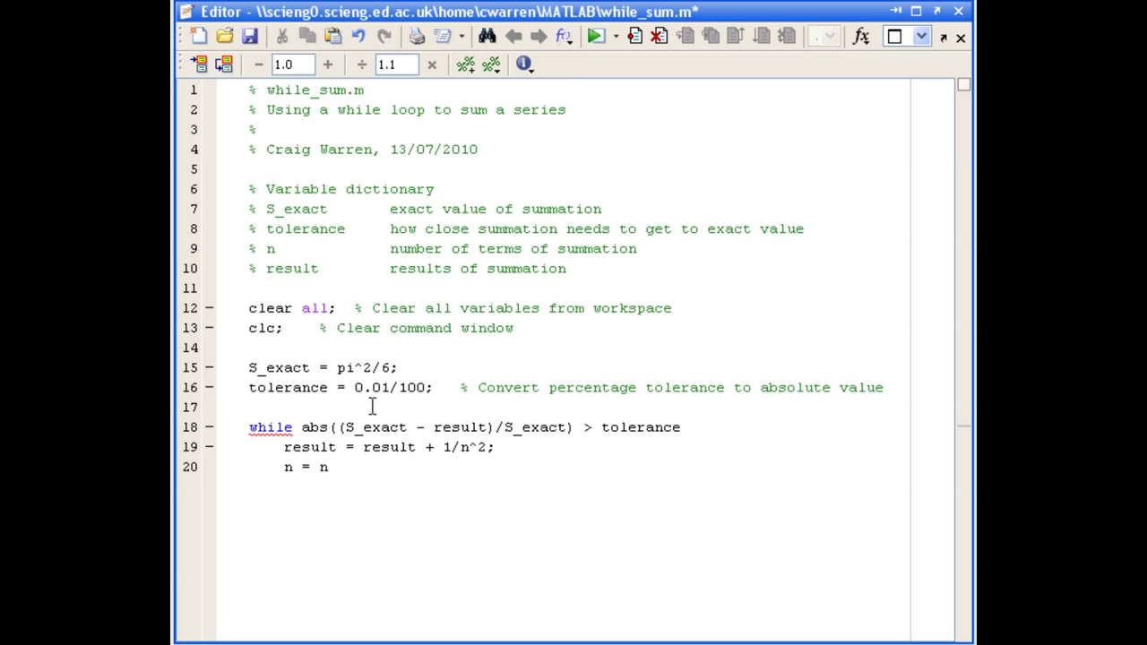
pyautogui.write('+ 1;')
pyautogui.write('end')
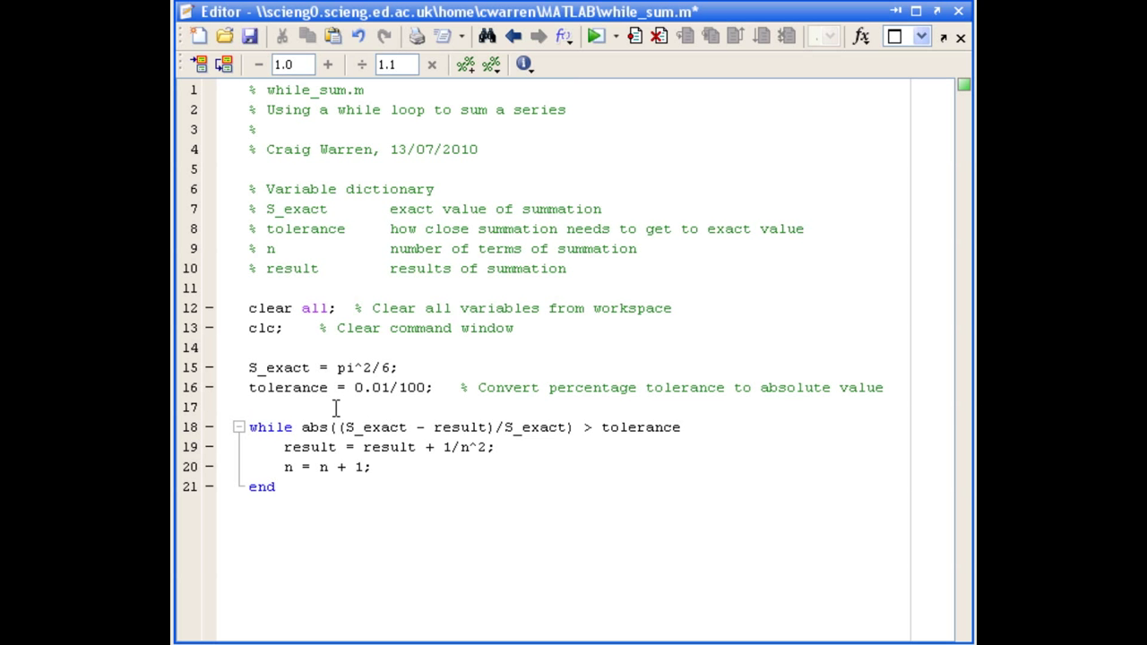
# Add n = 1; and result = 0; above the while line, starting a disp line after end.
pyautogui.write('n = 1;')
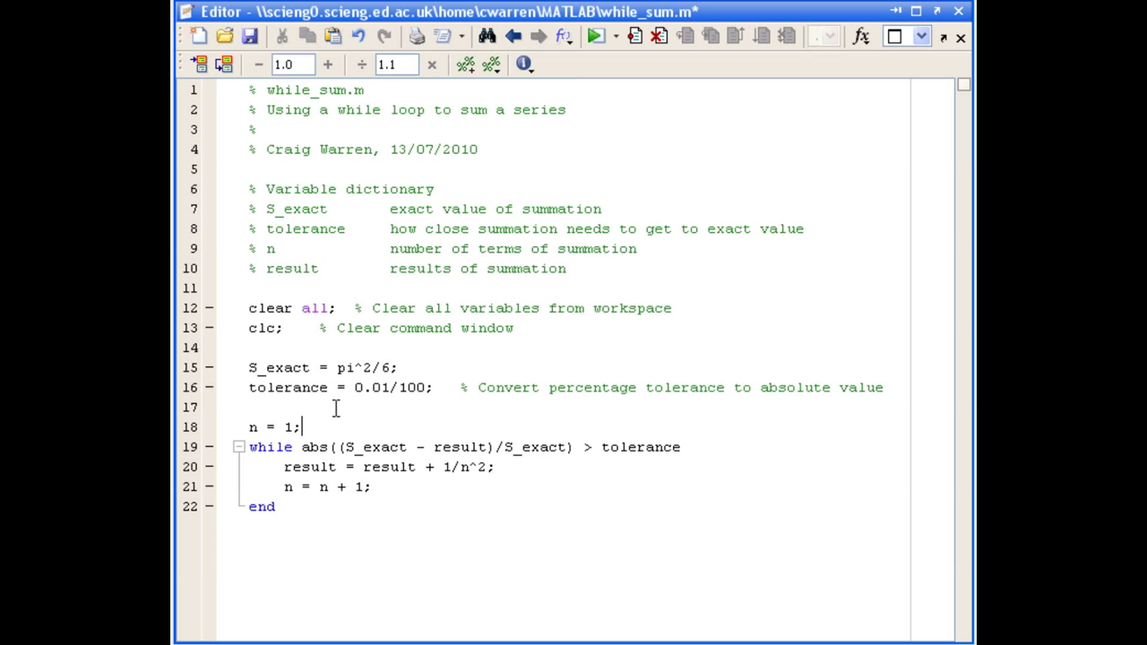
pyautogui.write('result =')
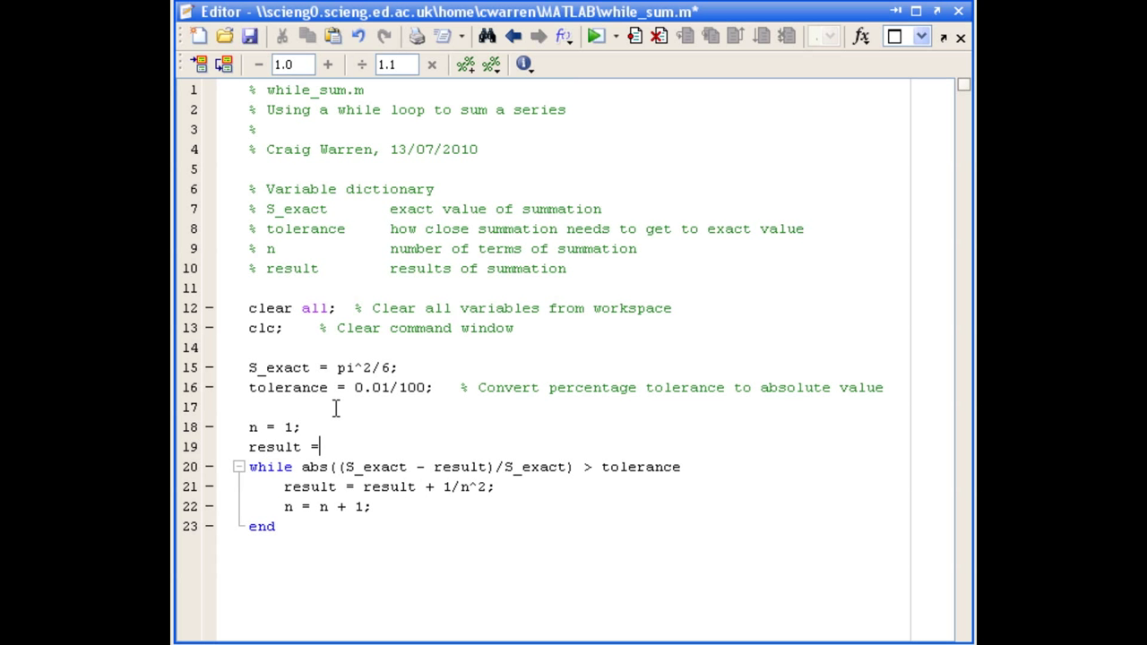
pyautogui.write('0;')
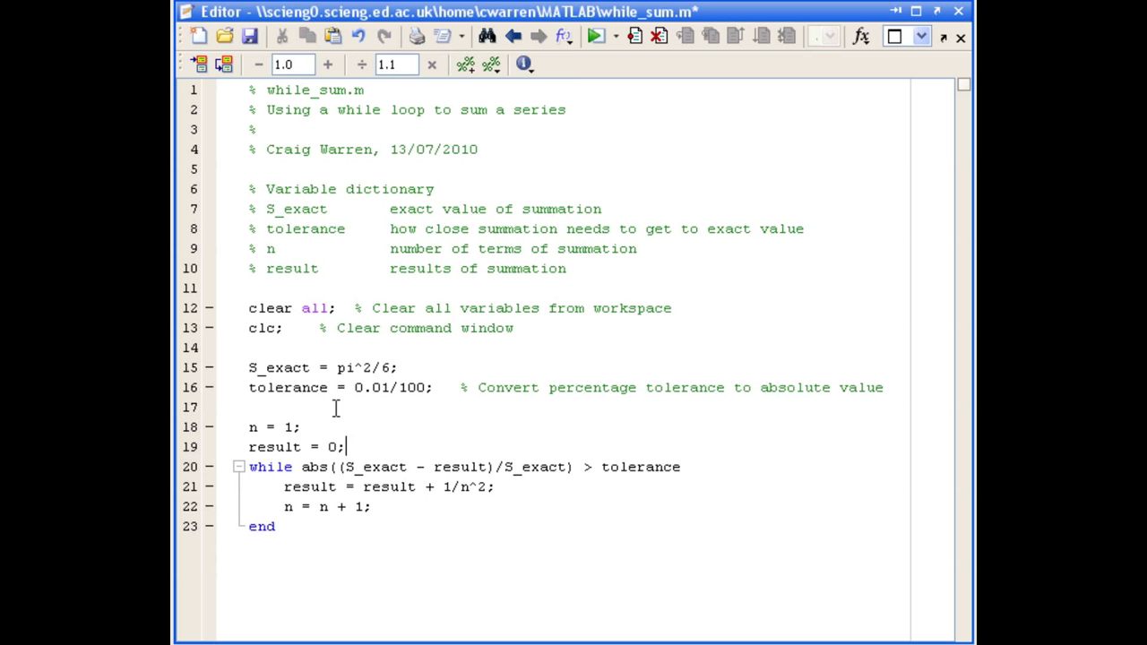
pyautogui.write('di')
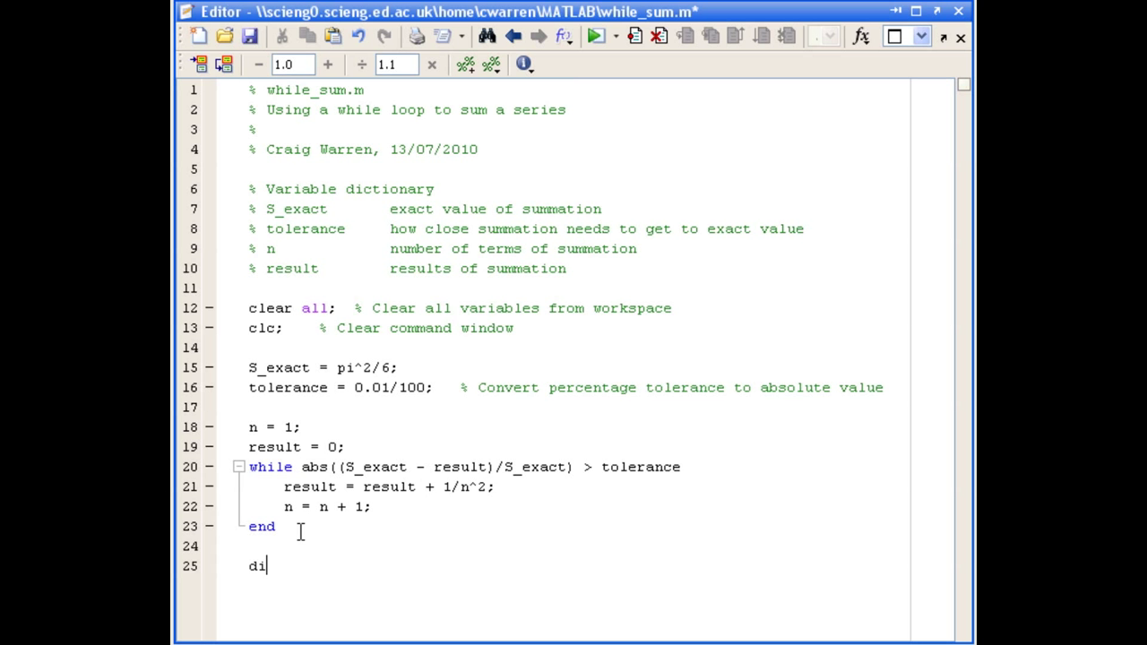
# Finish disp(['Number of terms required was ',num2str(n-1)]) after the loop.
pyautogui.write('sp')
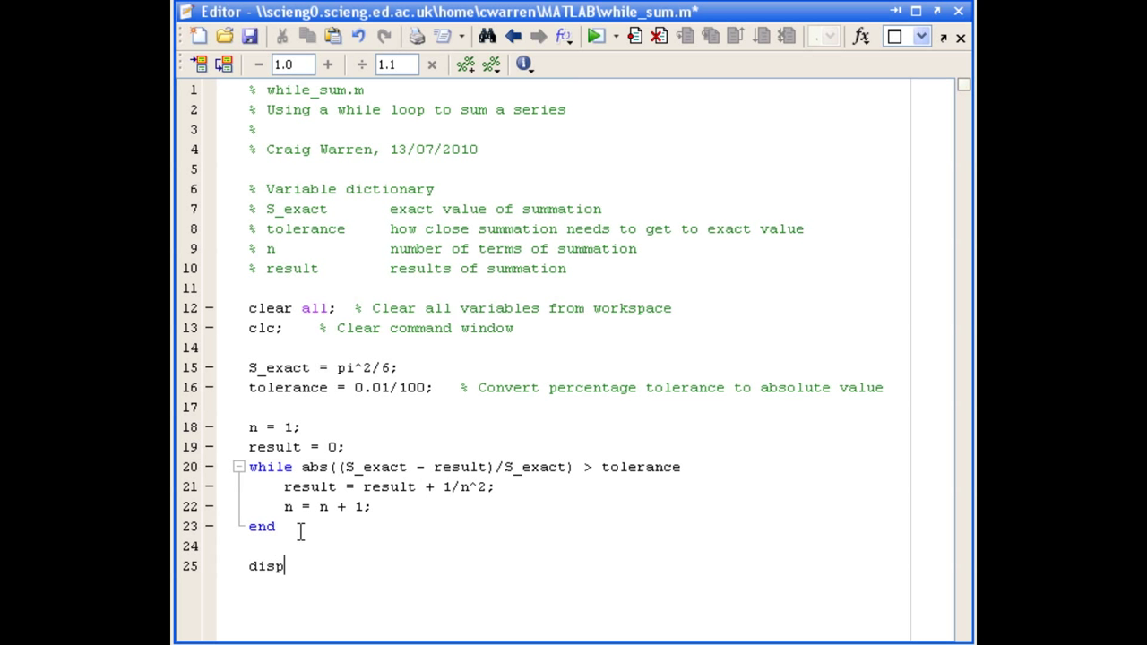
pyautogui.write('(')
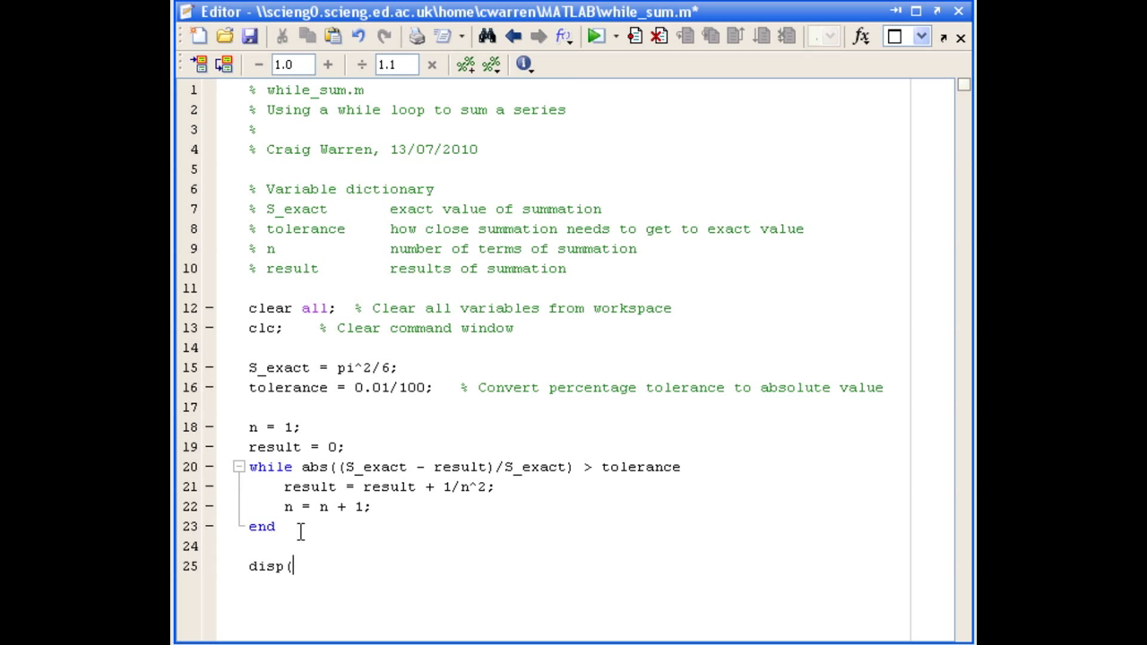
pyautogui.write('(')
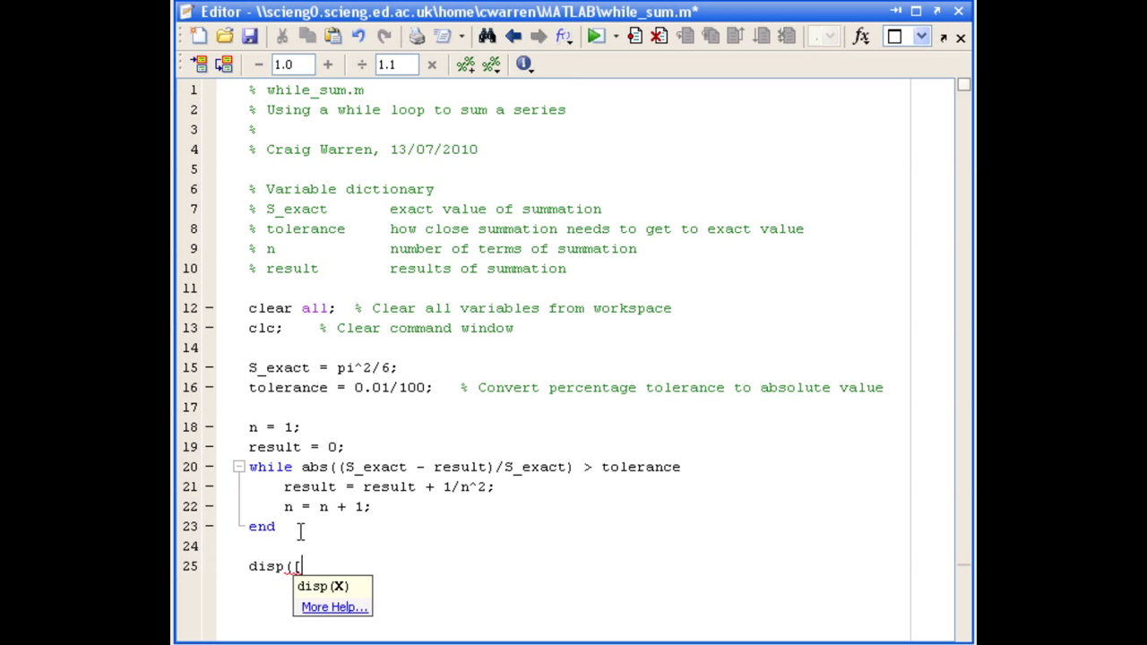
pyautogui.write("'Number of terms require")
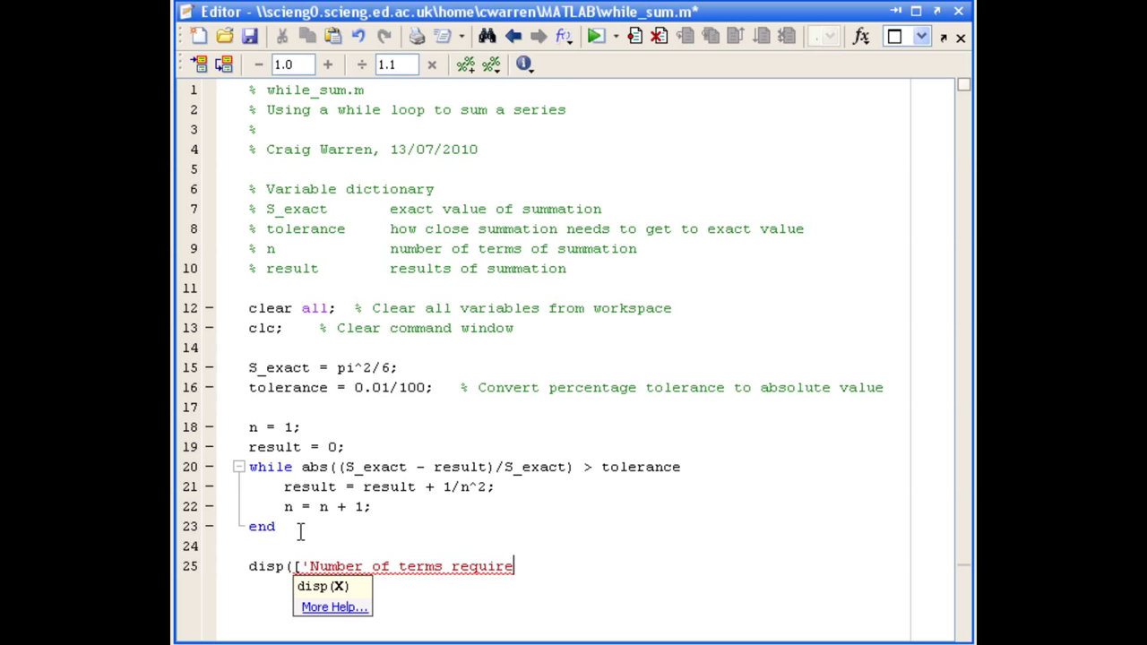
pyautogui.write("d was ',num2str(n-1)]);")
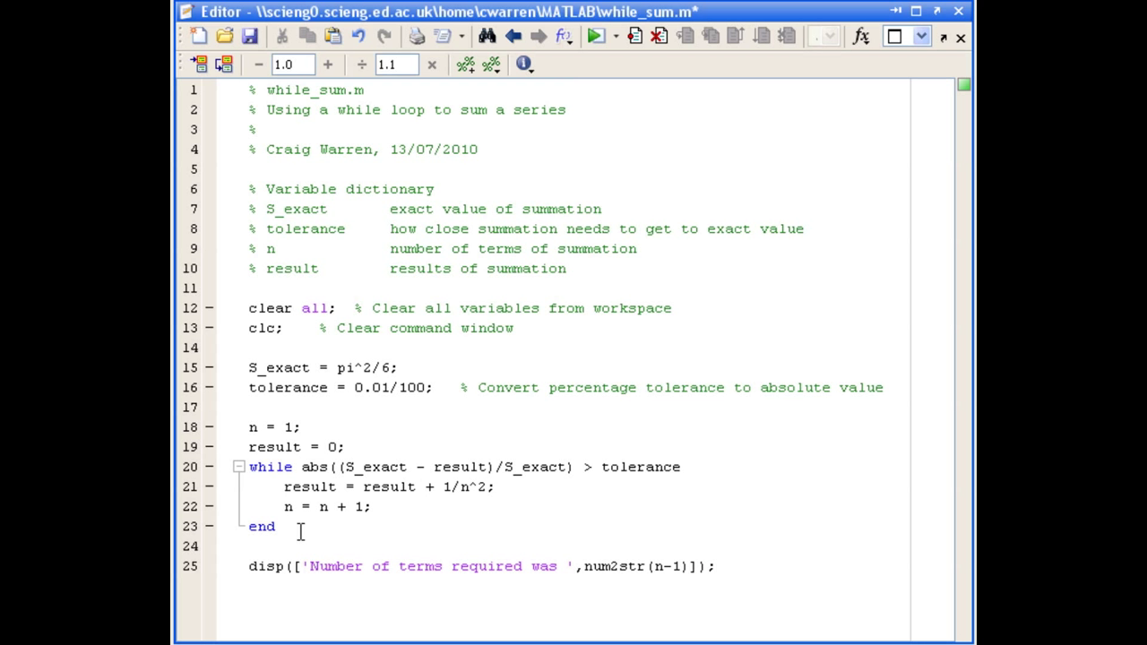
# Save while_sum.m and run it, reporting 6079 terms required.
pyautogui.click(717, 566)
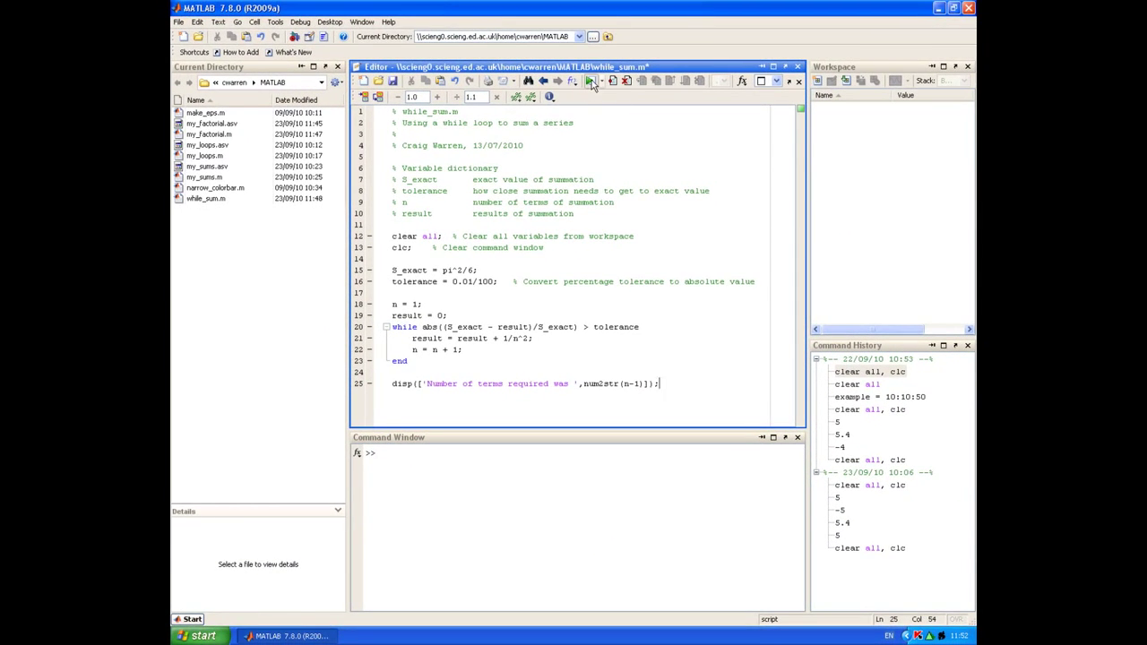
pyautogui.click(590, 83)
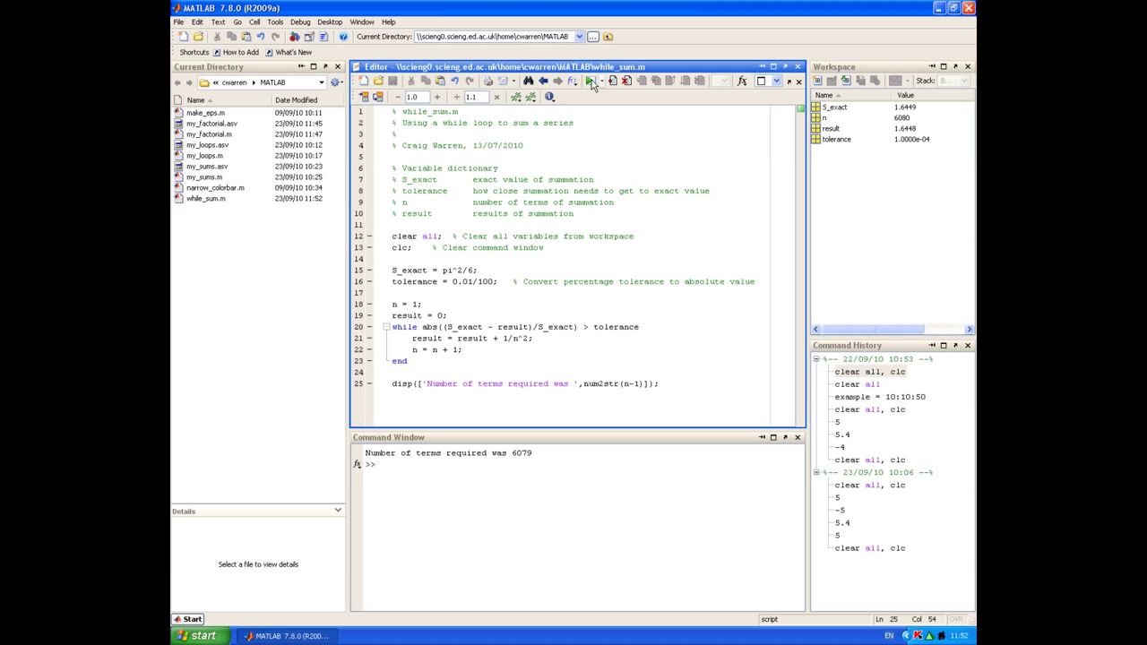